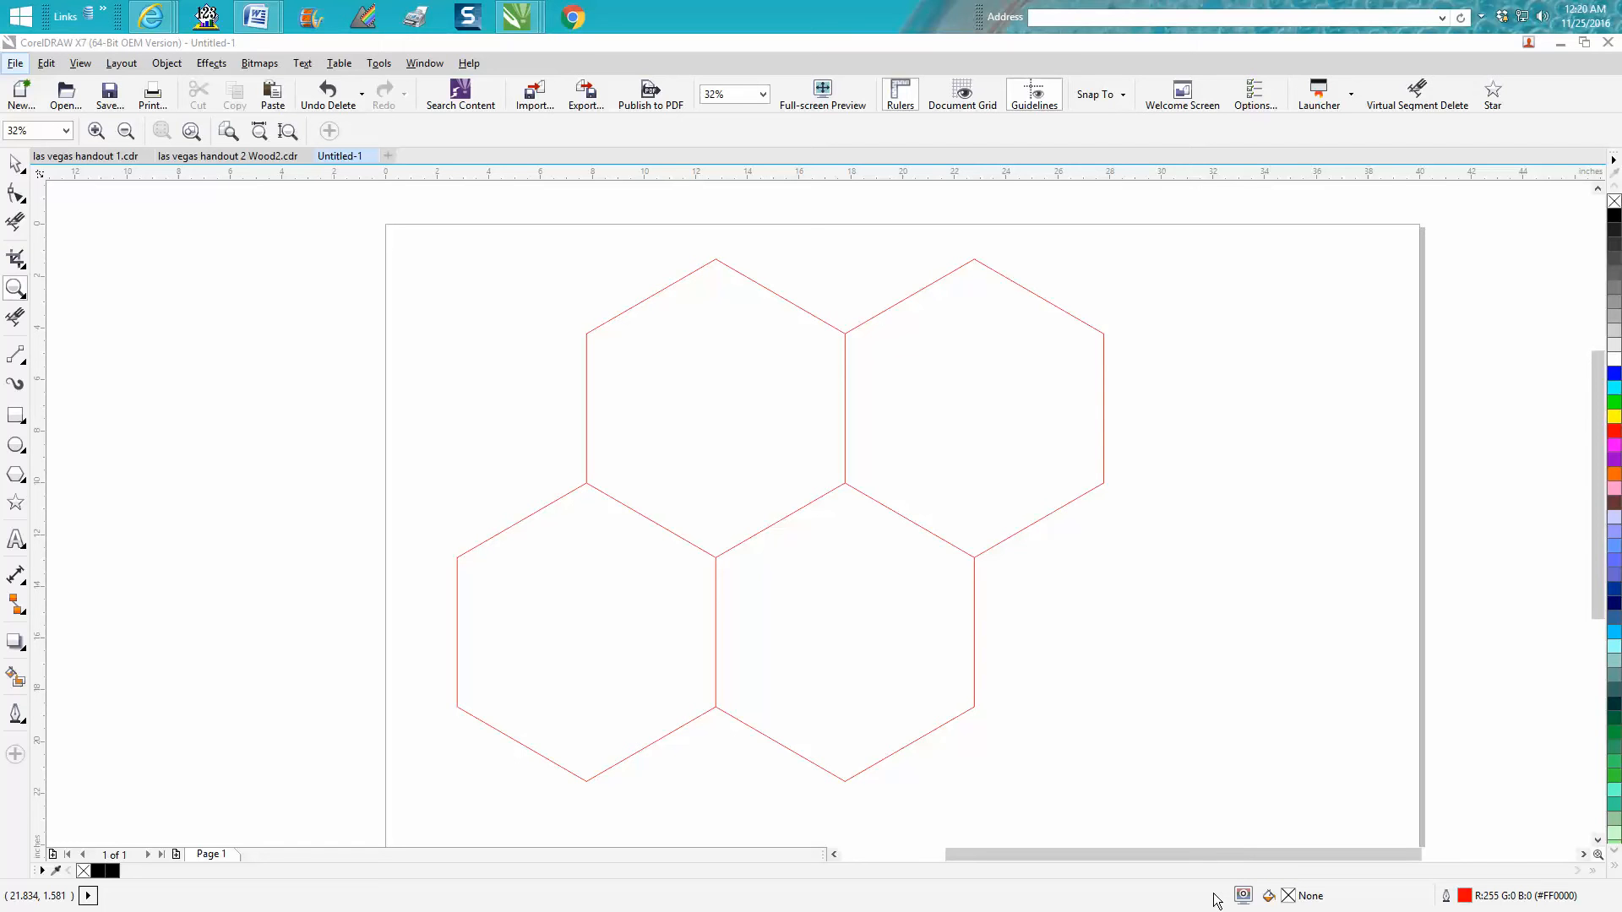
mouse_move(1321, 830)
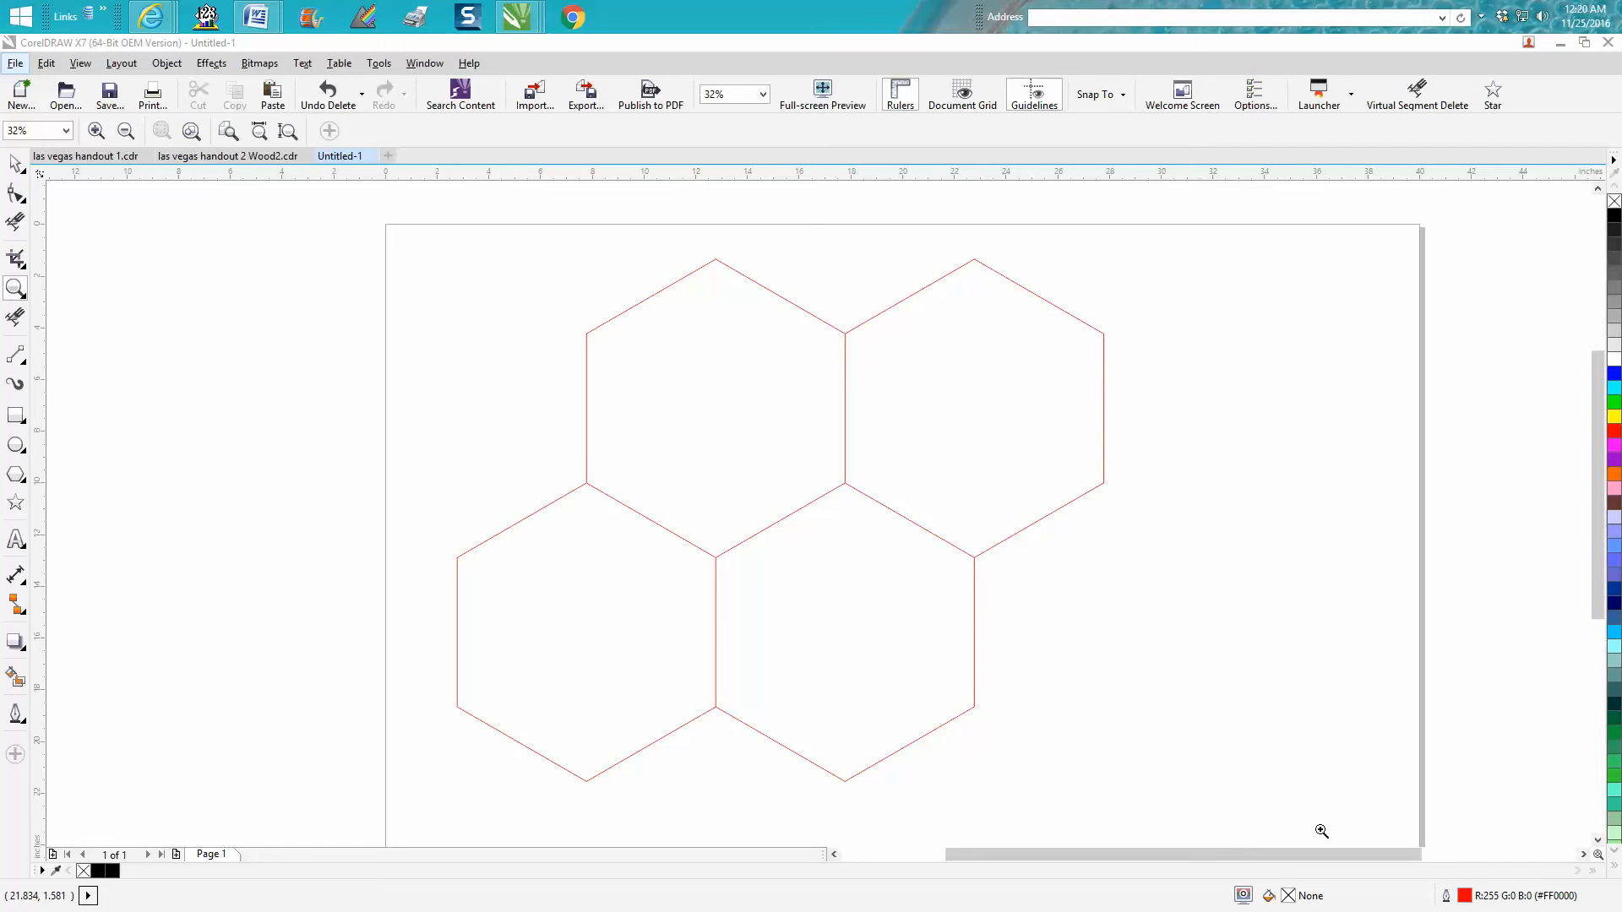
mouse_move(98, 231)
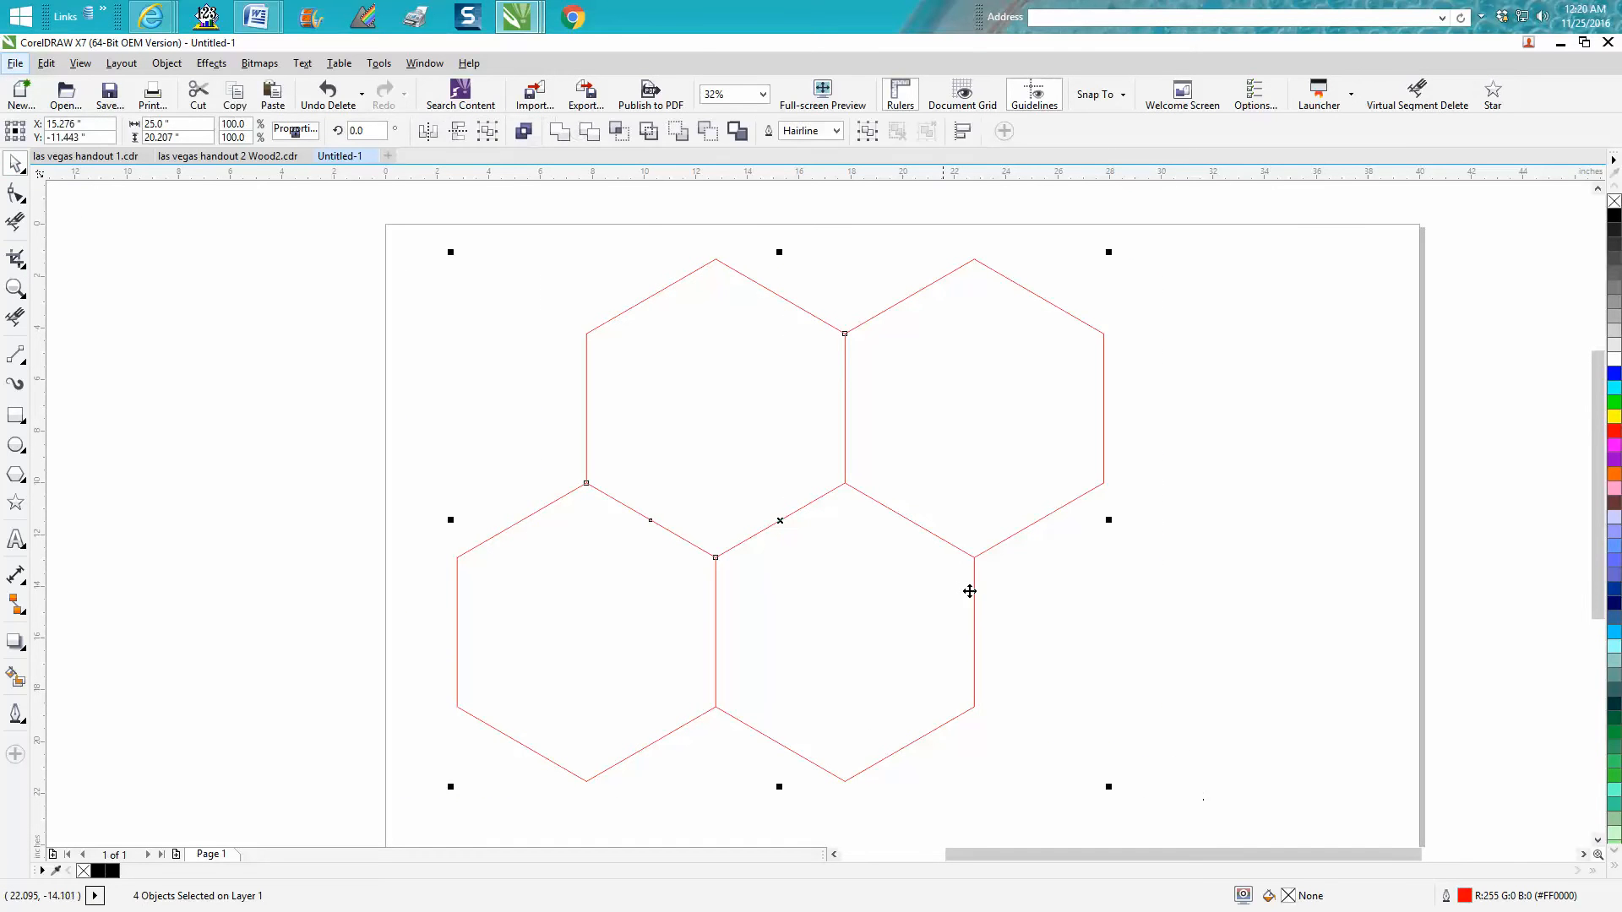
mouse_move(1091, 603)
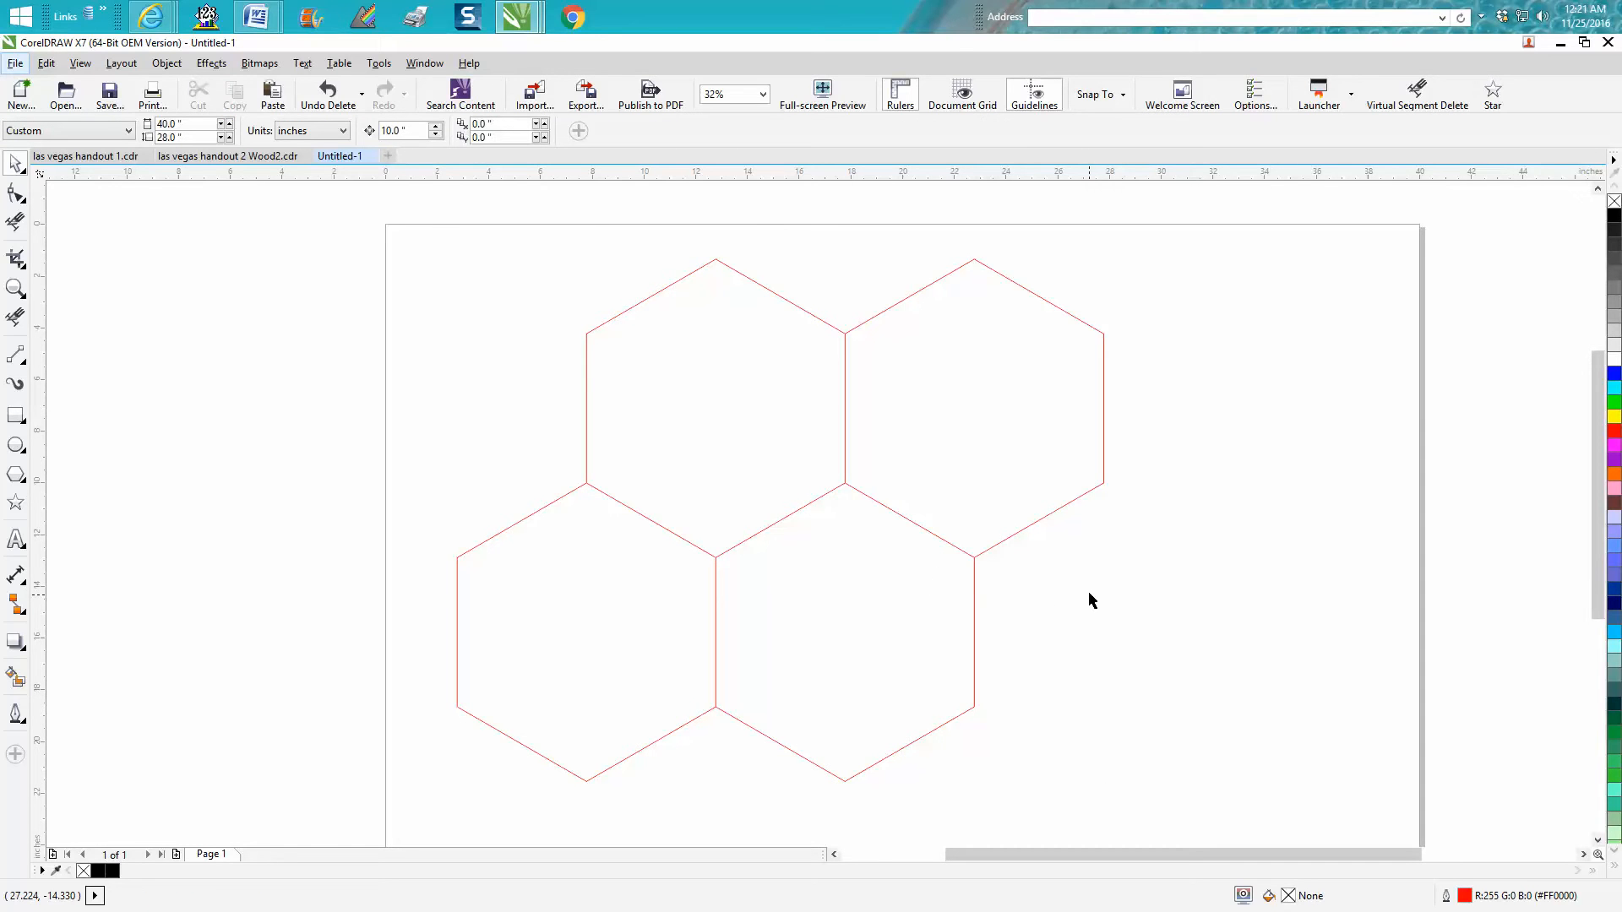
mouse_move(1071, 508)
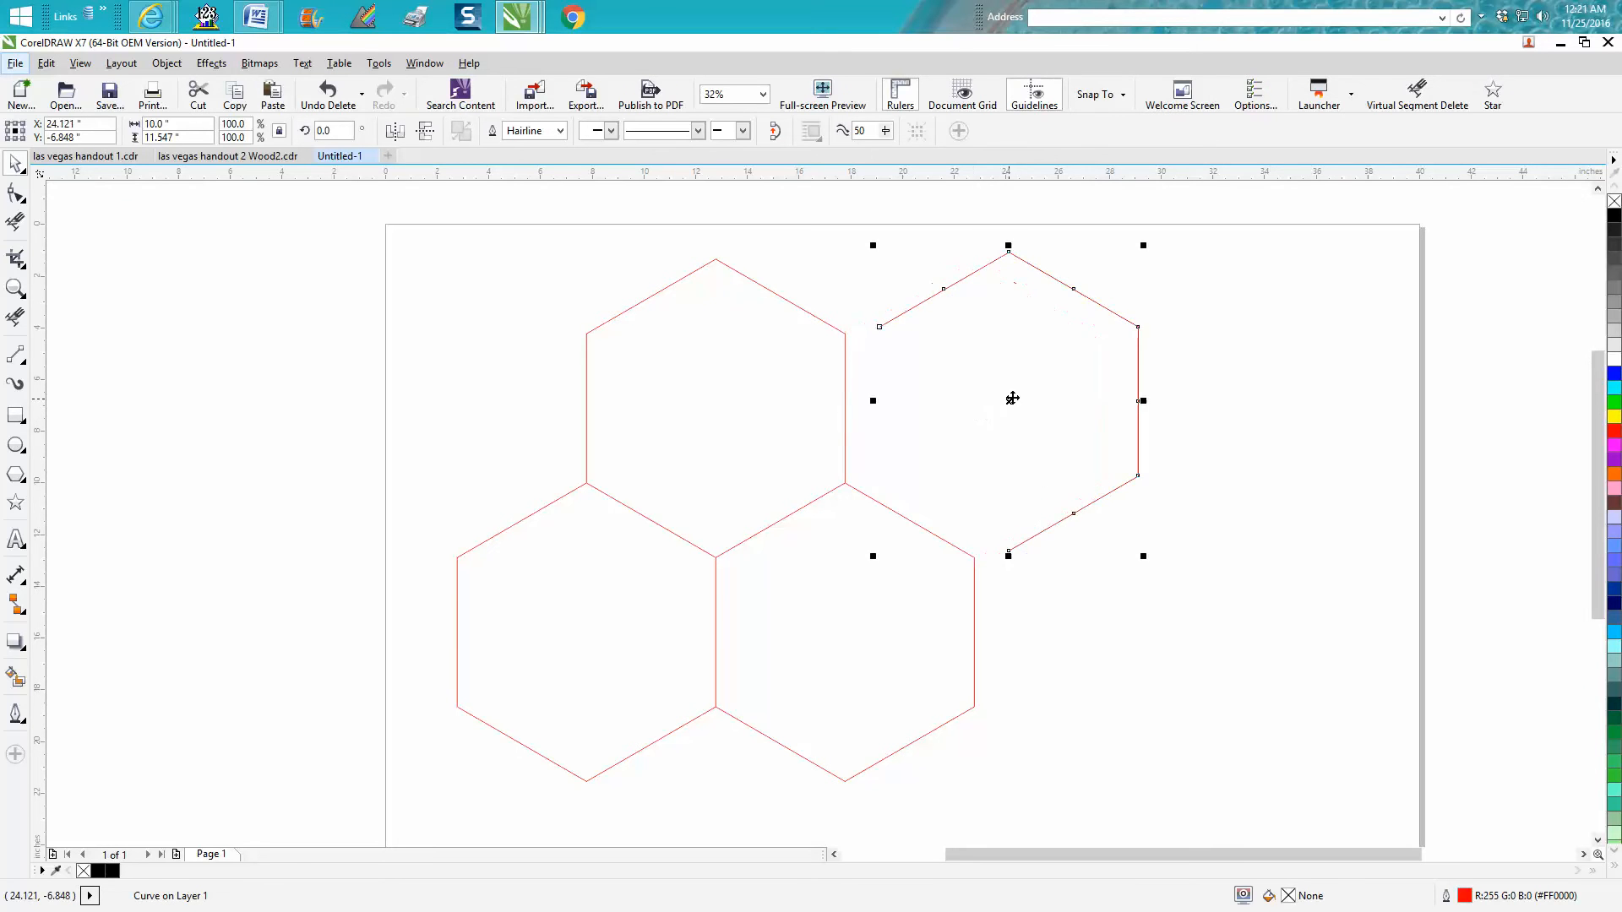
- Drag the top-right hexagon away from the honeycomb cluster
drag(1013, 399, 730, 370)
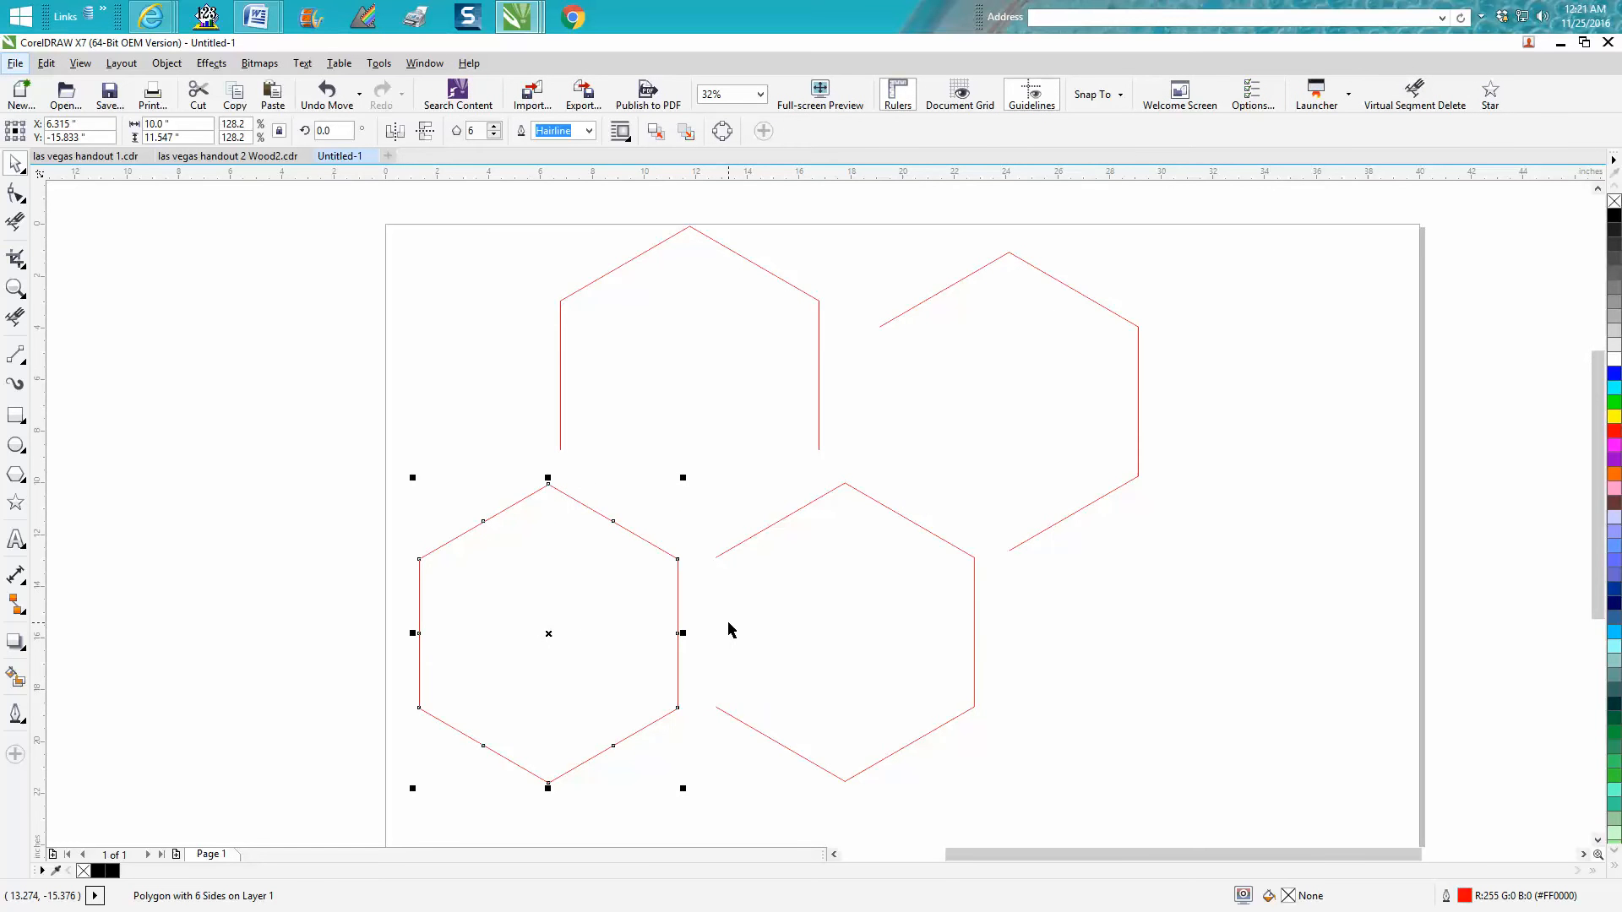
mouse_move(691, 628)
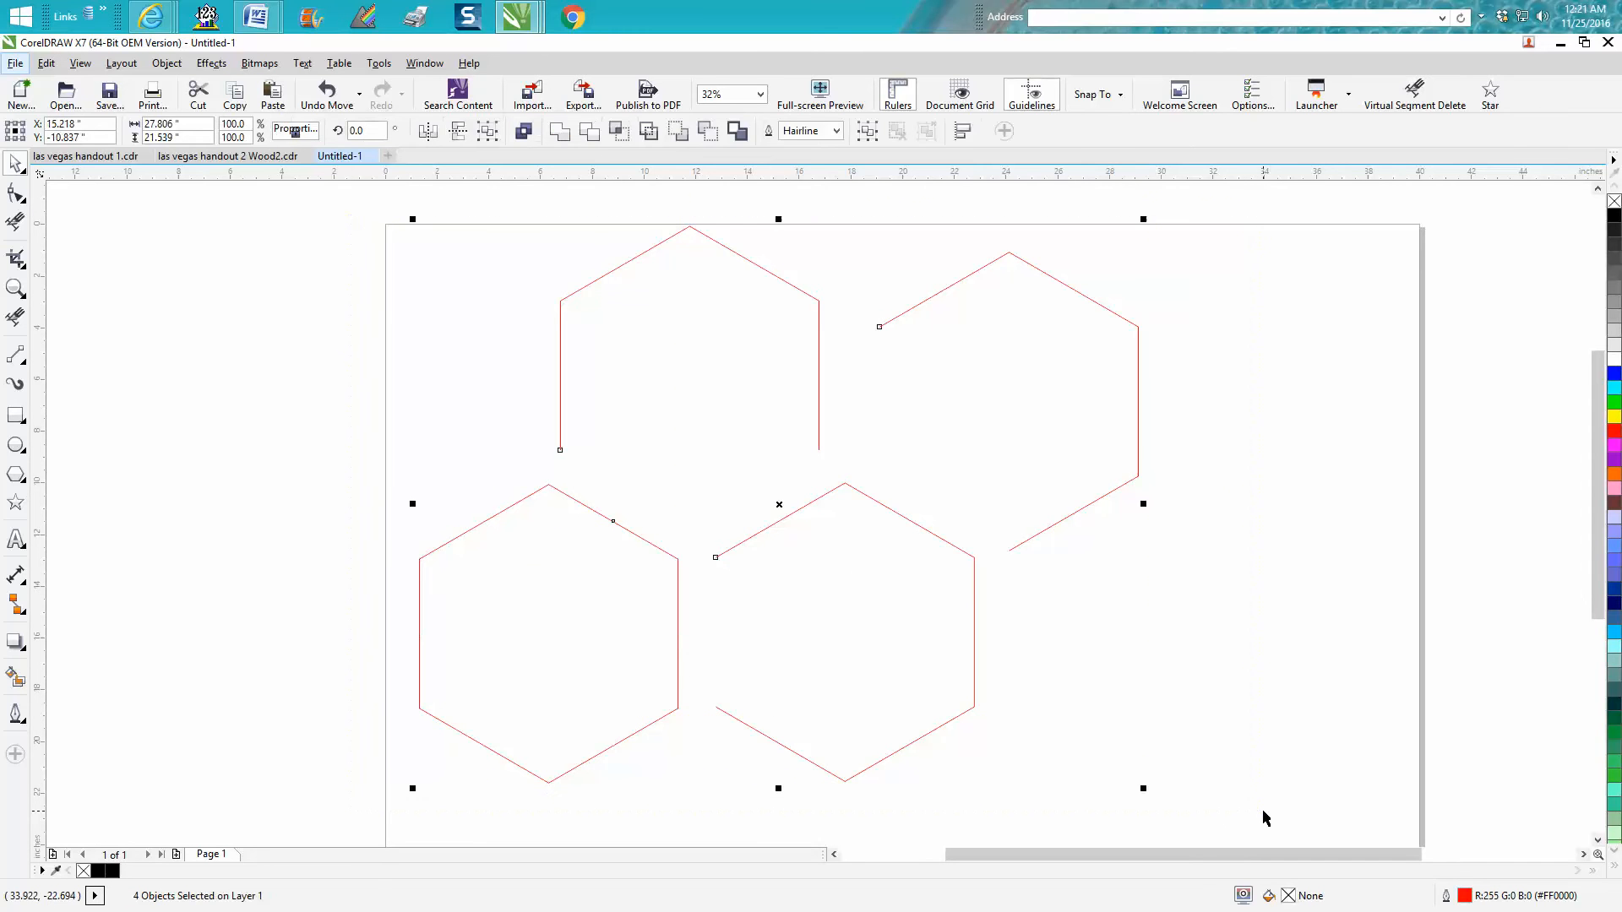
- Delete the existing hexagons and set the polygon to 6 sides
key(Delete)
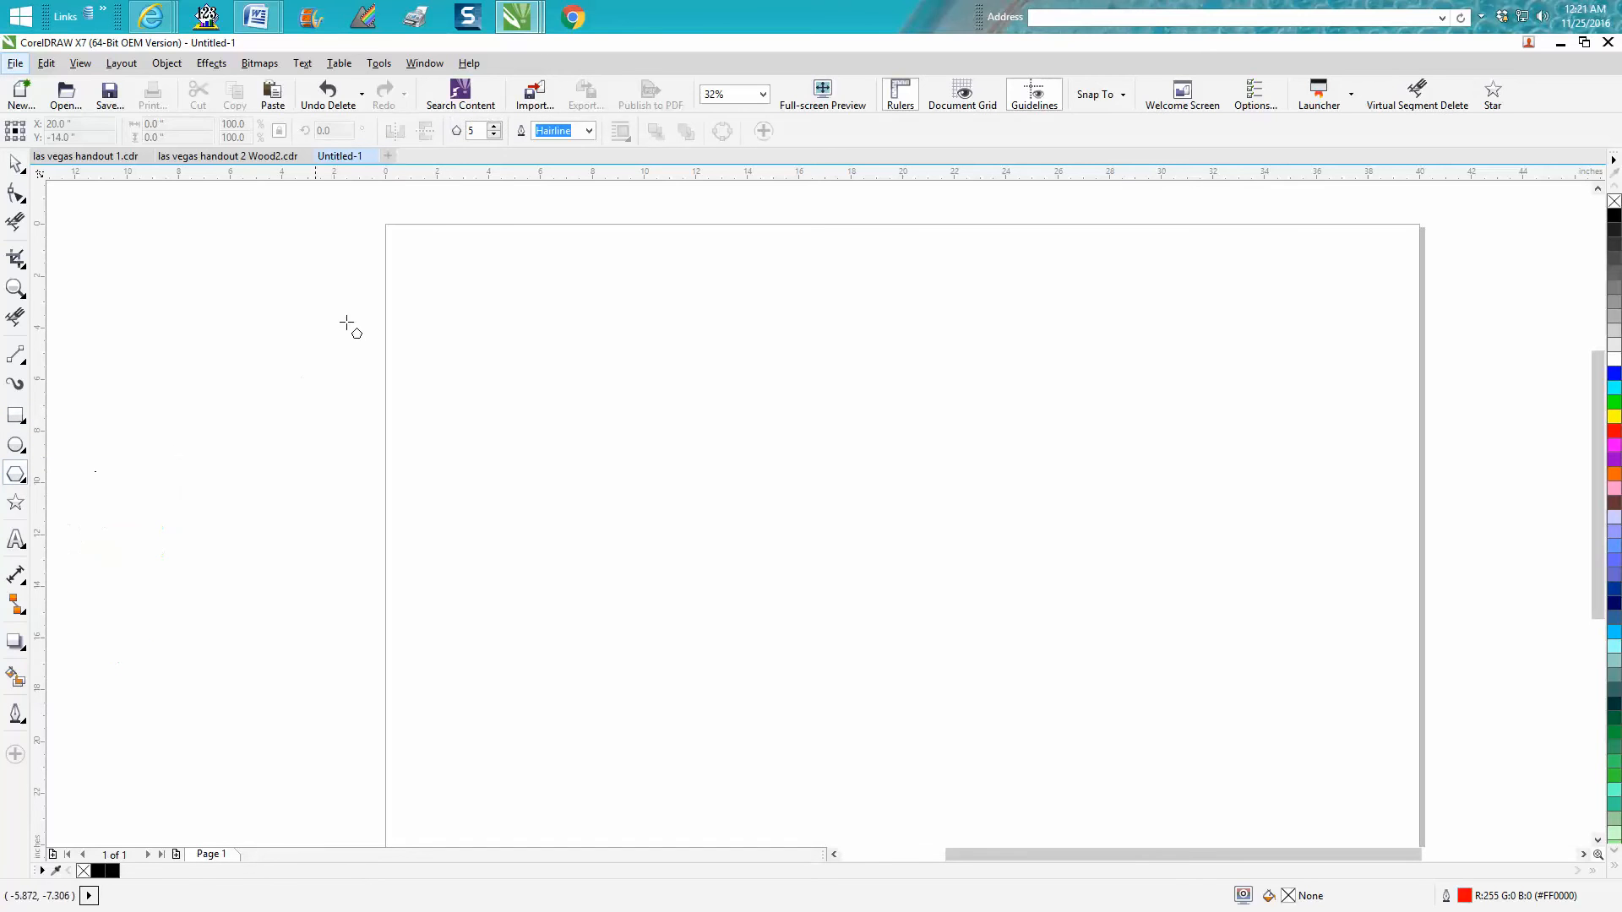
click(494, 126)
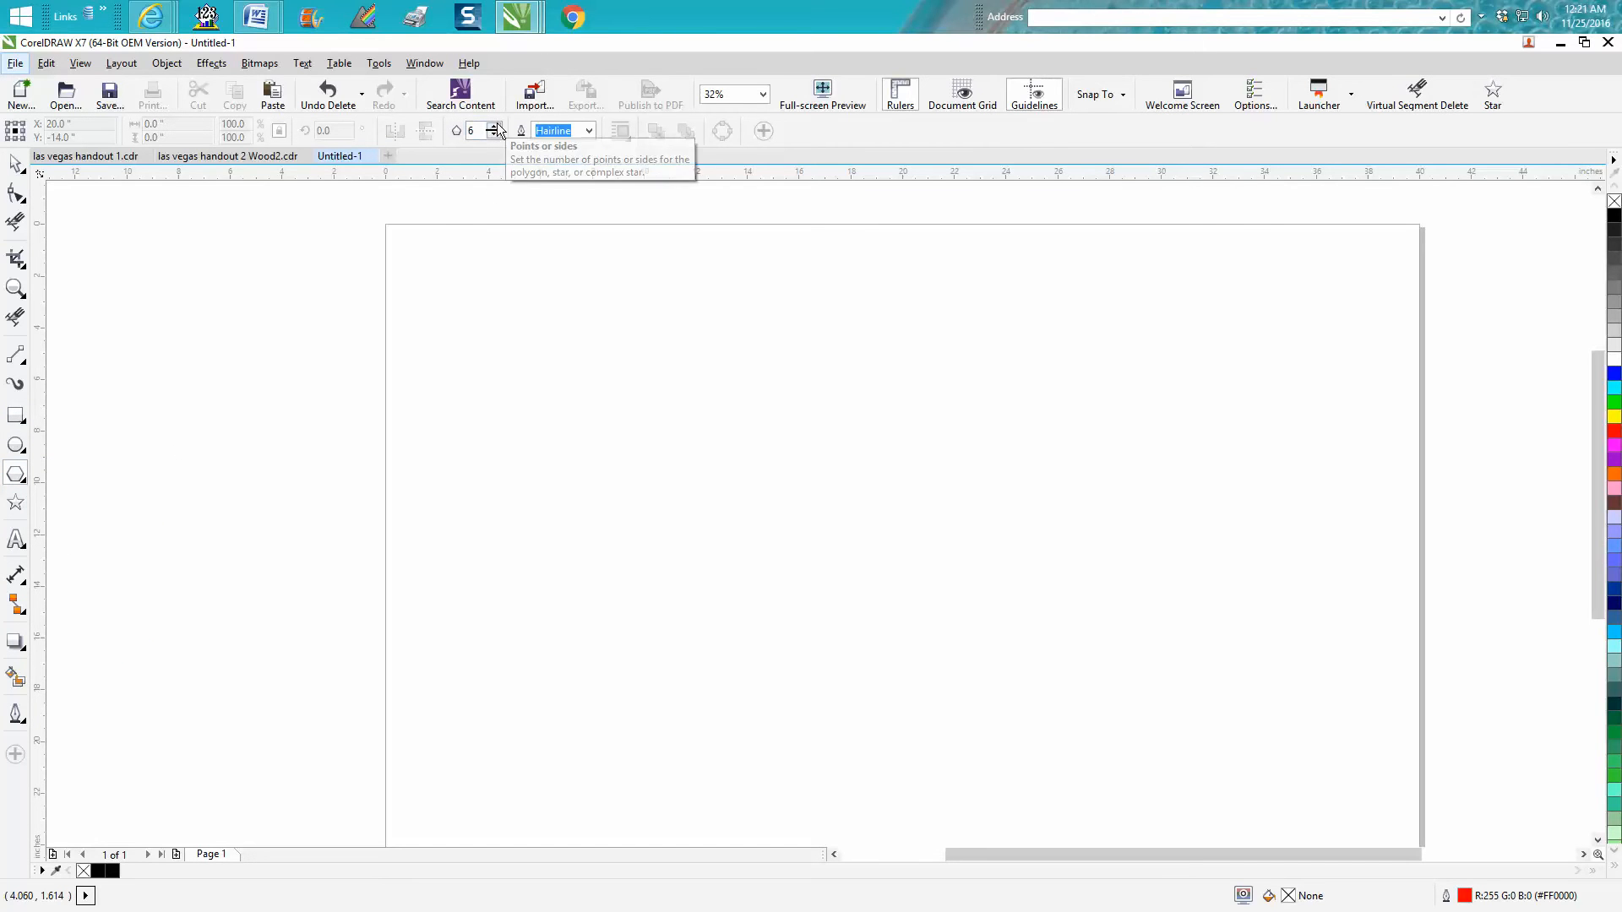
mouse_move(994, 329)
text(10)
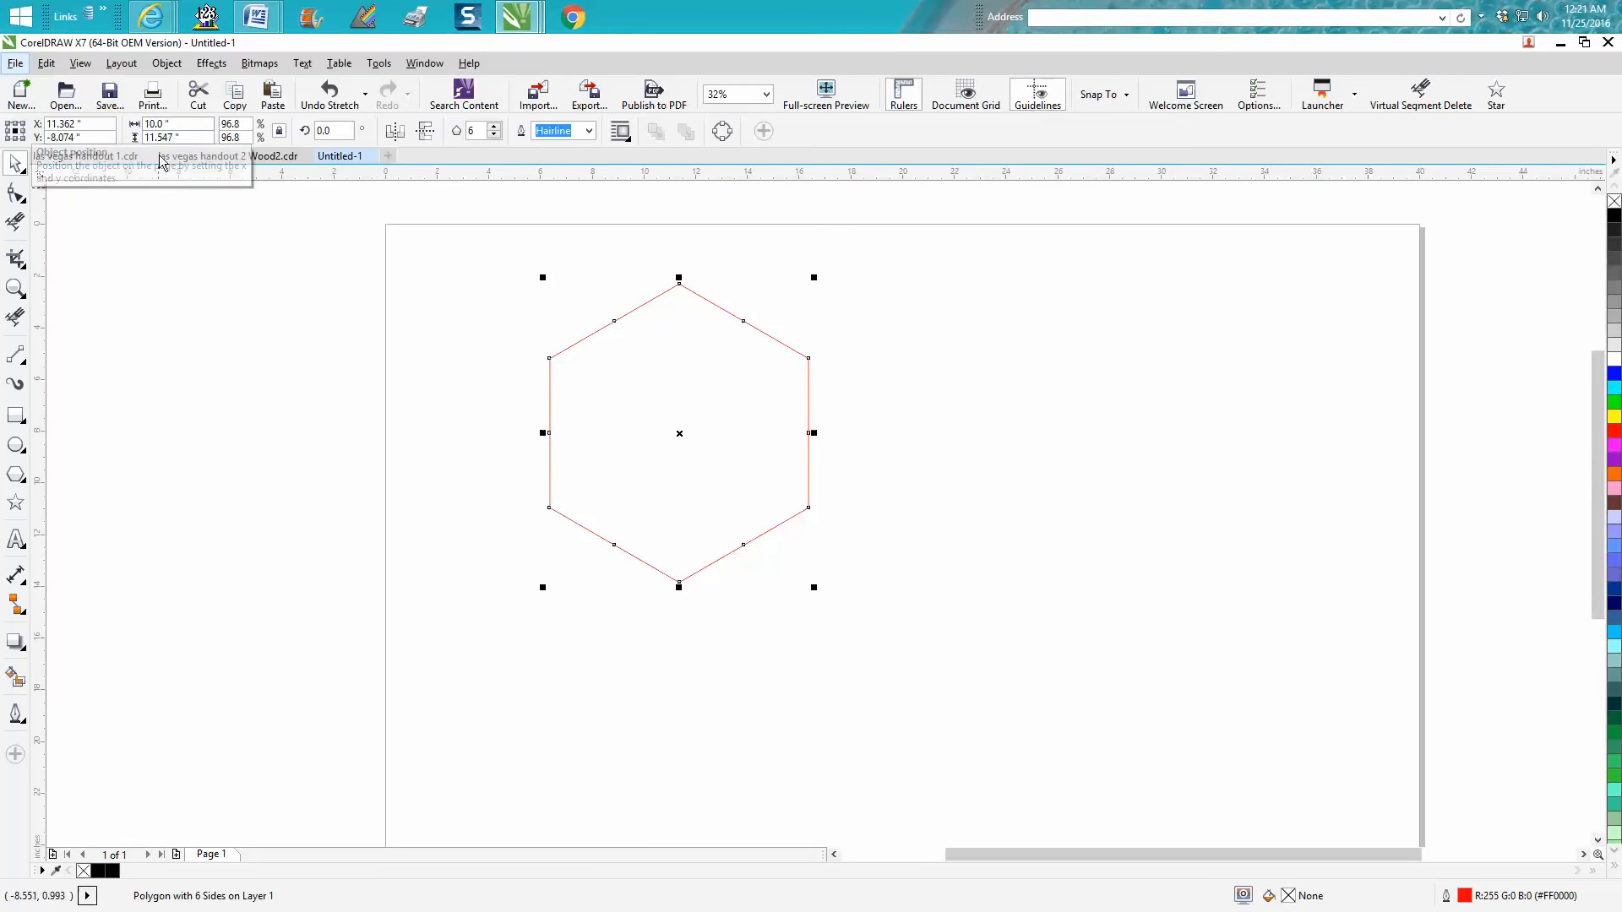
mouse_move(443, 303)
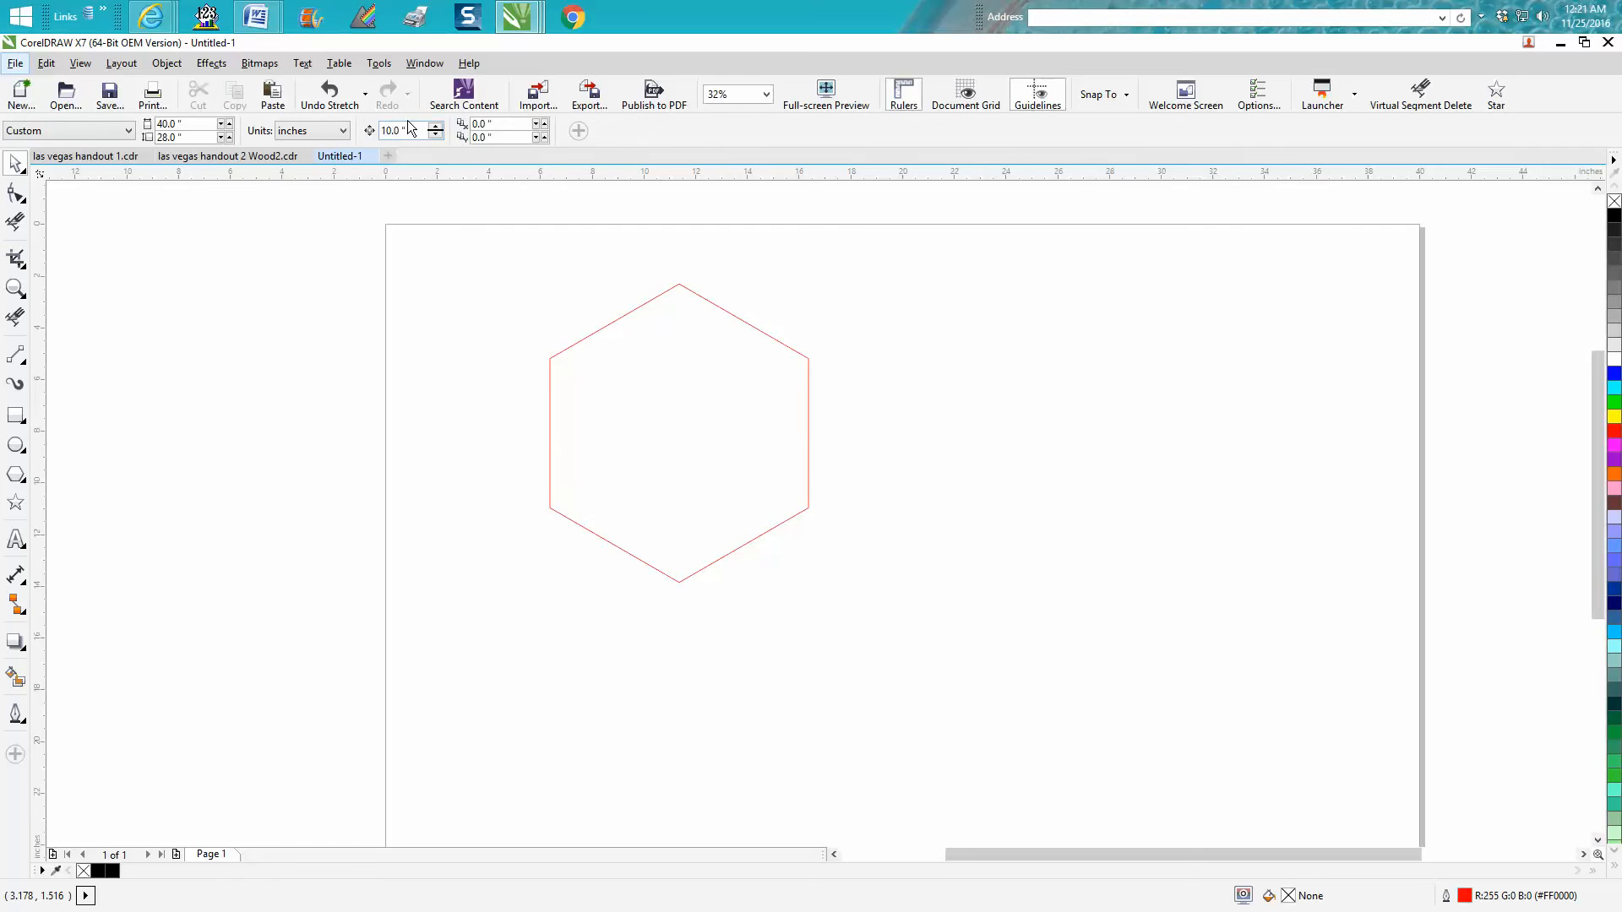
- Select the red hexagon
click(679, 293)
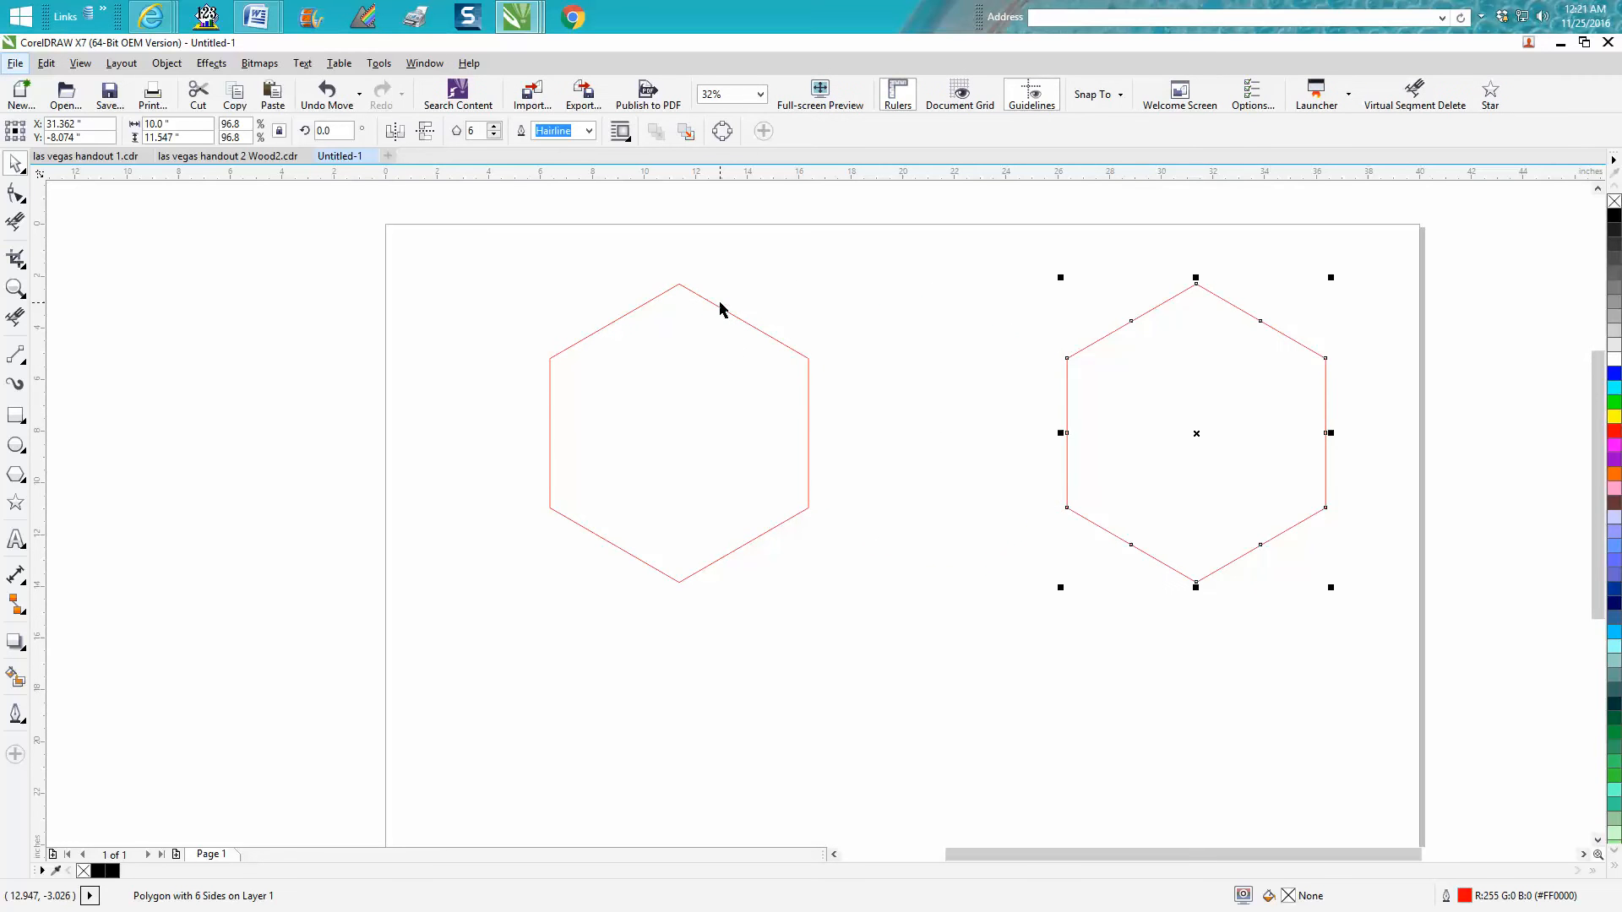
mouse_move(1066, 413)
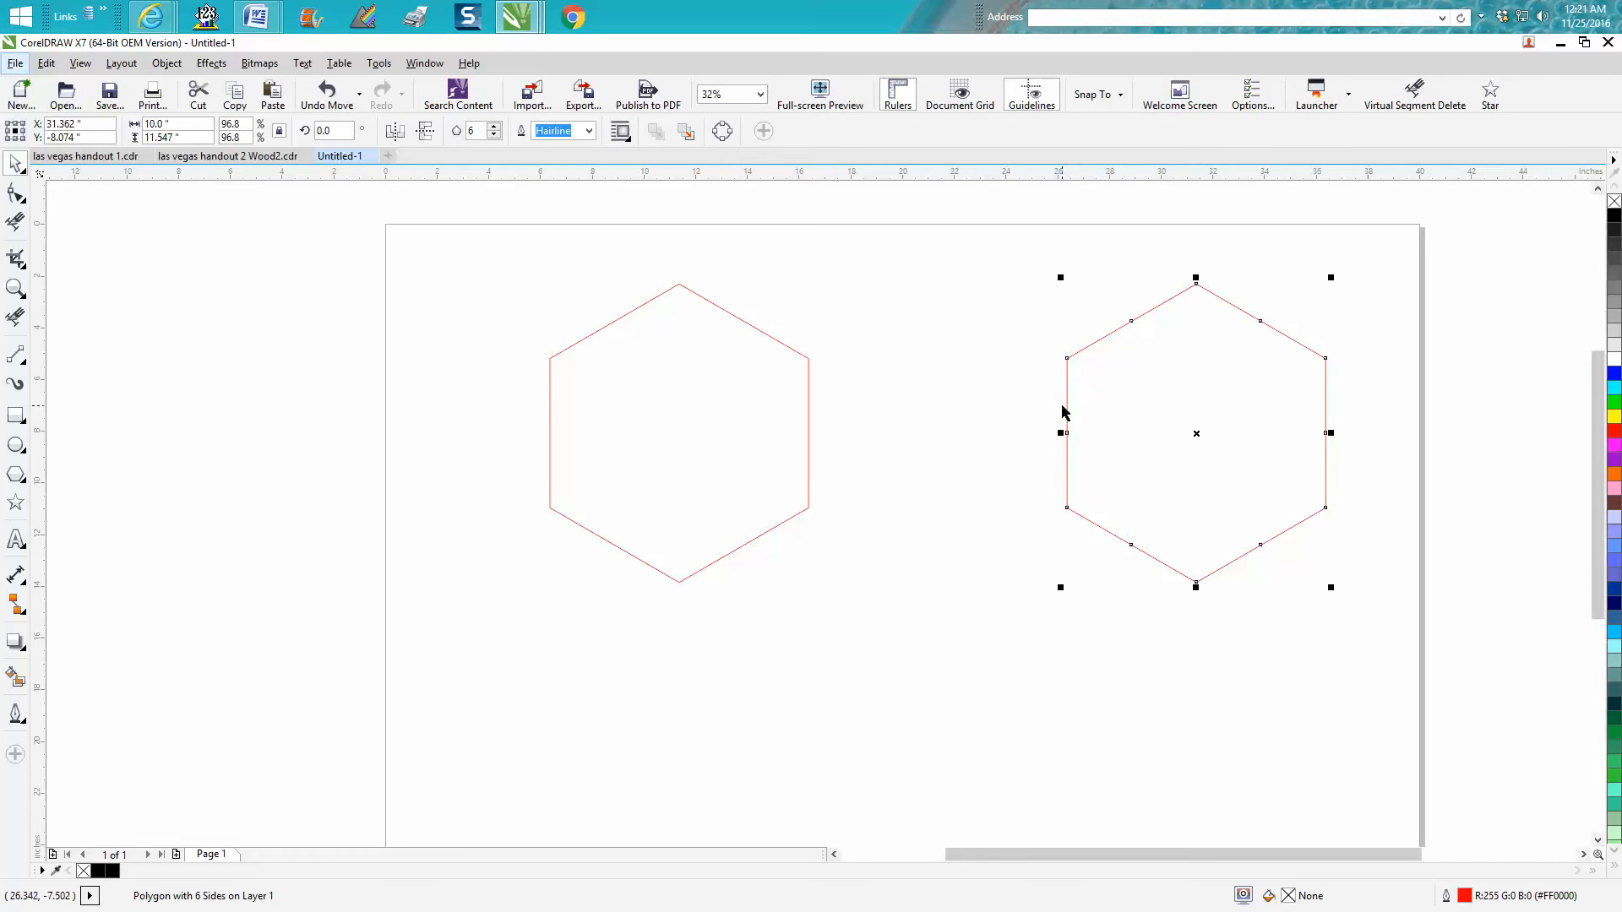
mouse_move(1079, 386)
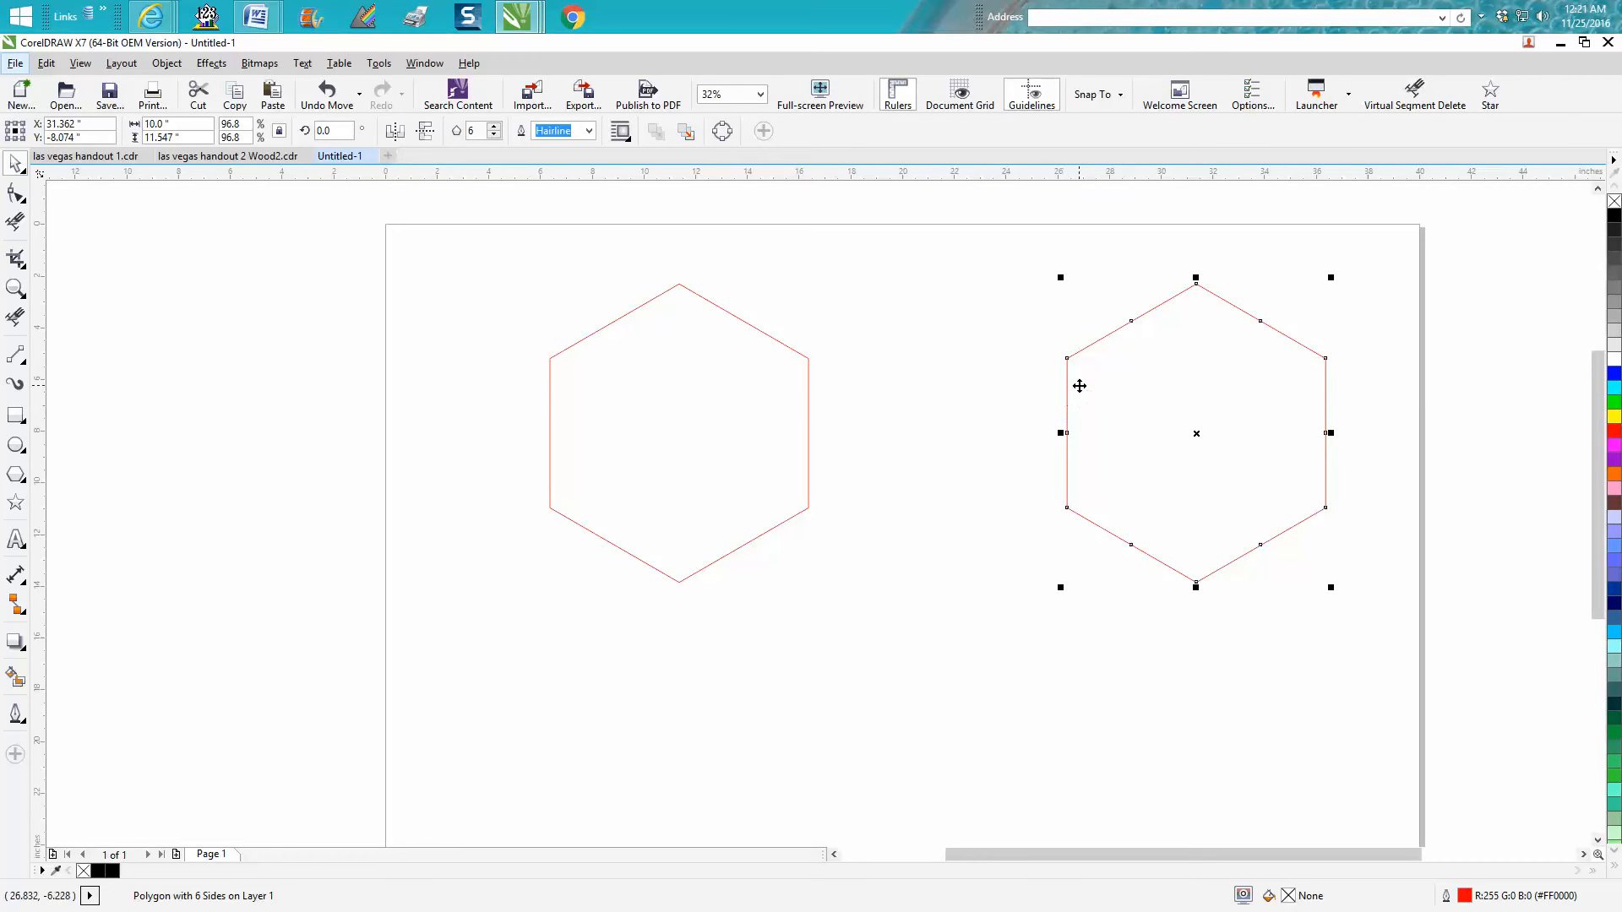
mouse_move(1041, 227)
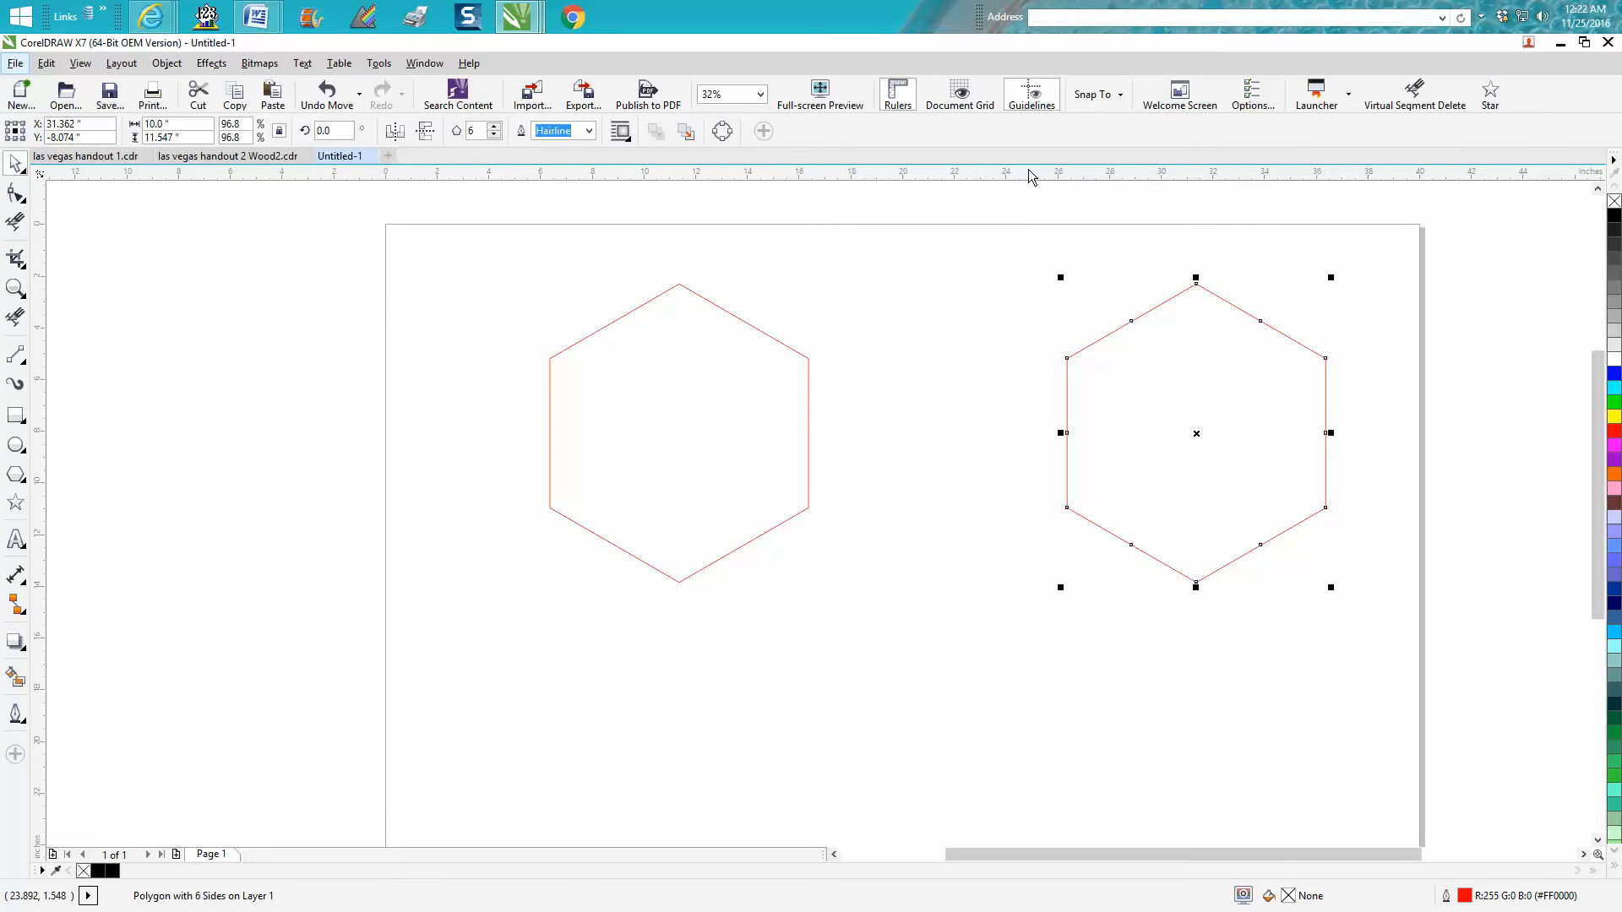
mouse_move(1068, 267)
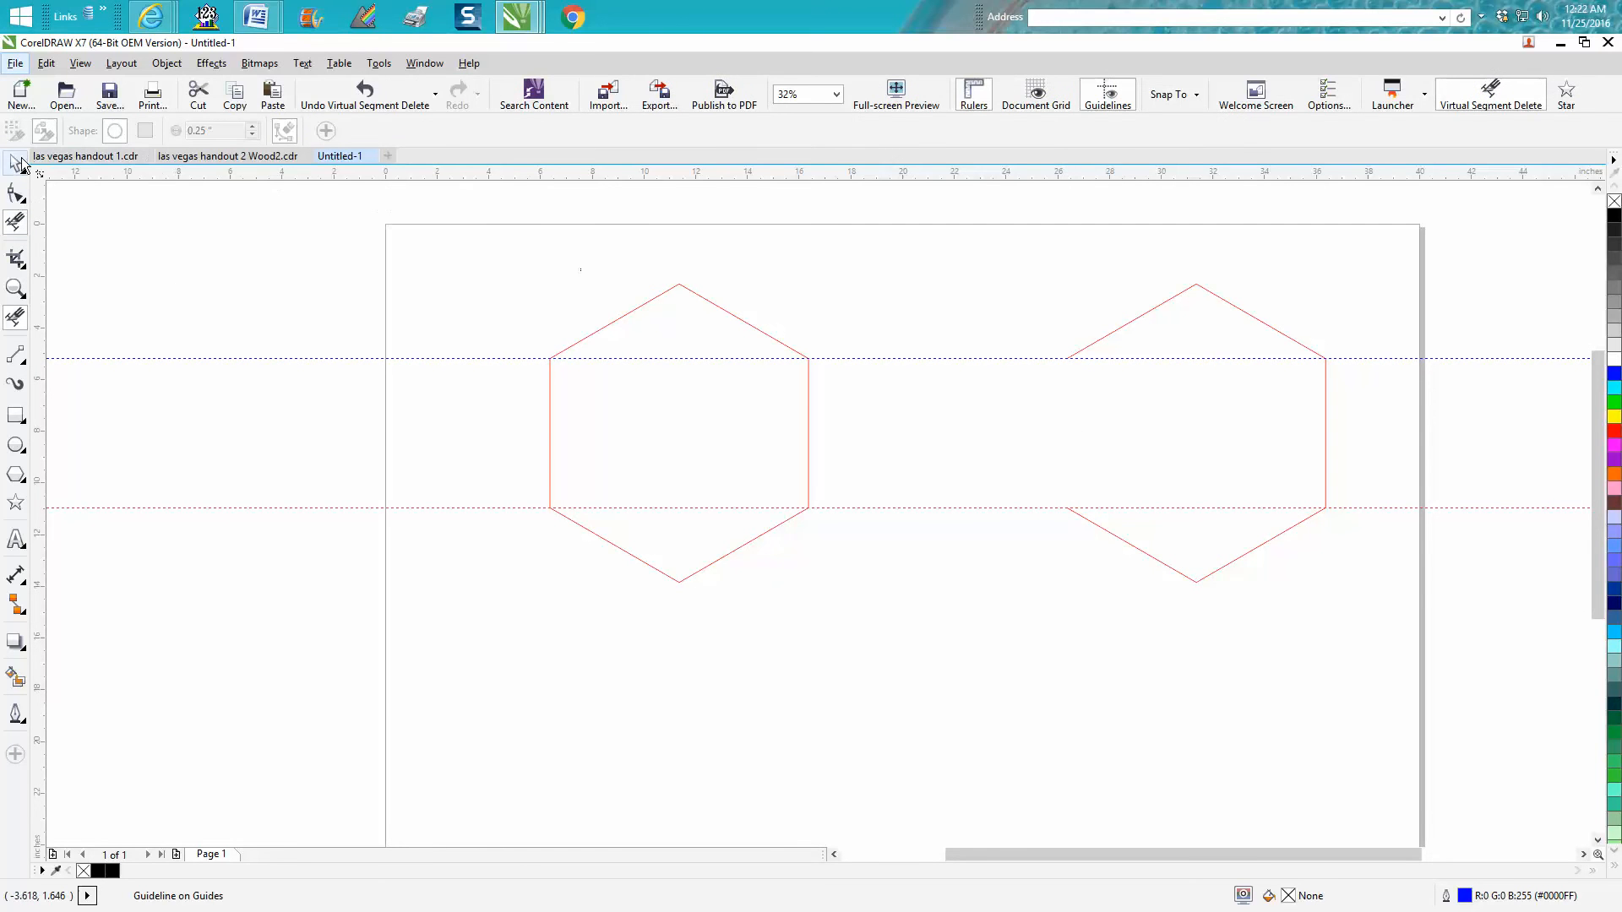
- Slide the copied hexagon left against the first, then select both hexagons
click(1194, 433)
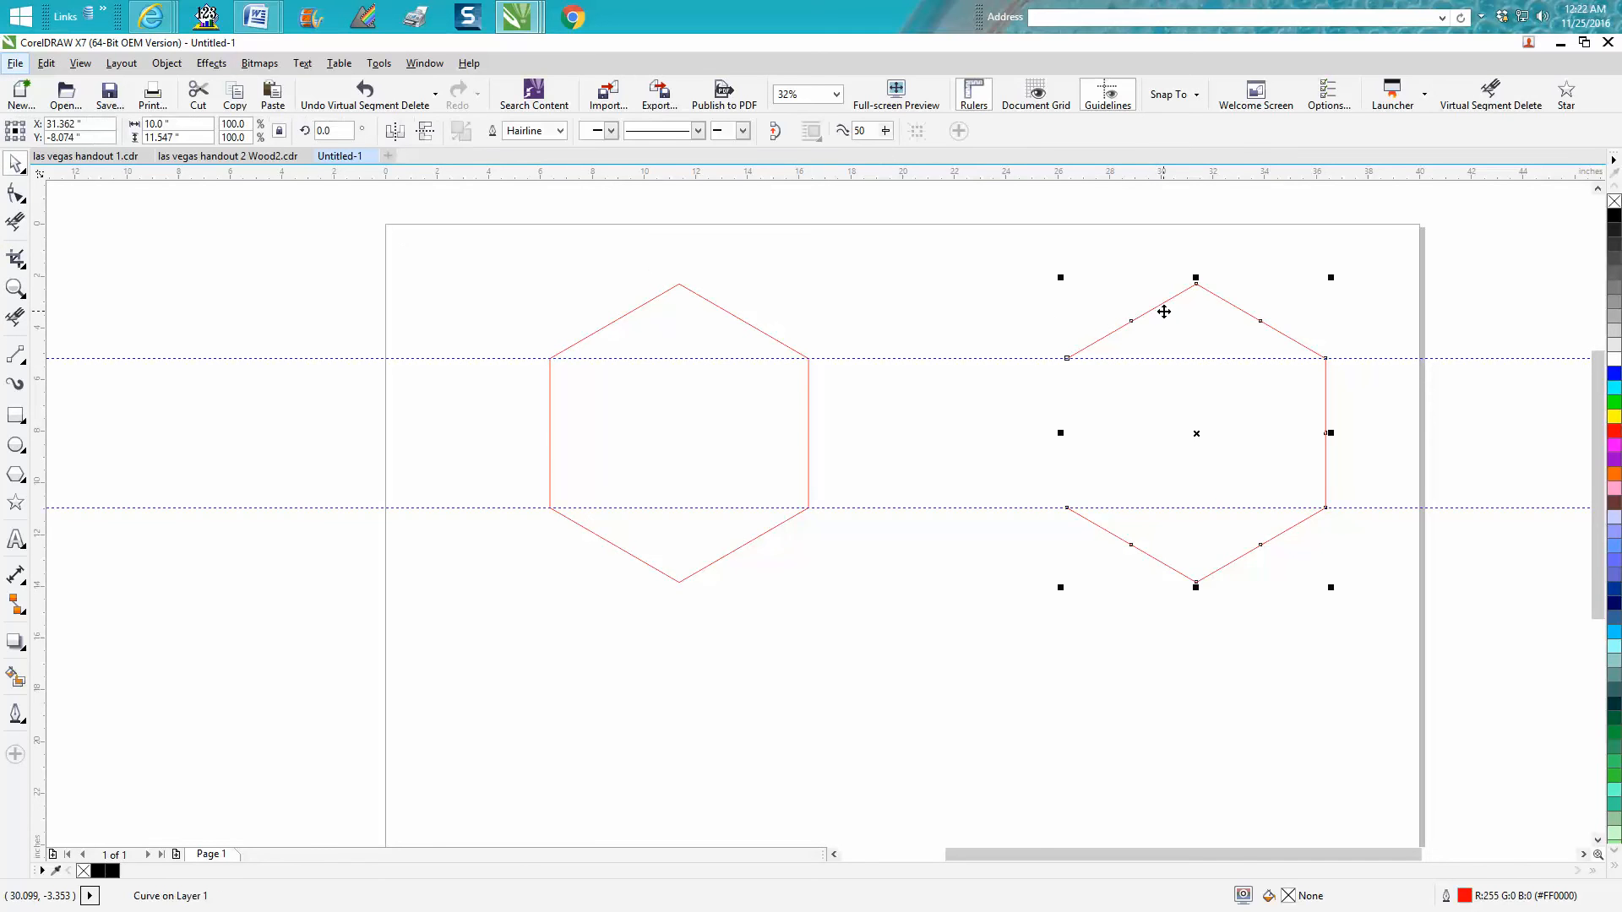
drag(1195, 432, 936, 433)
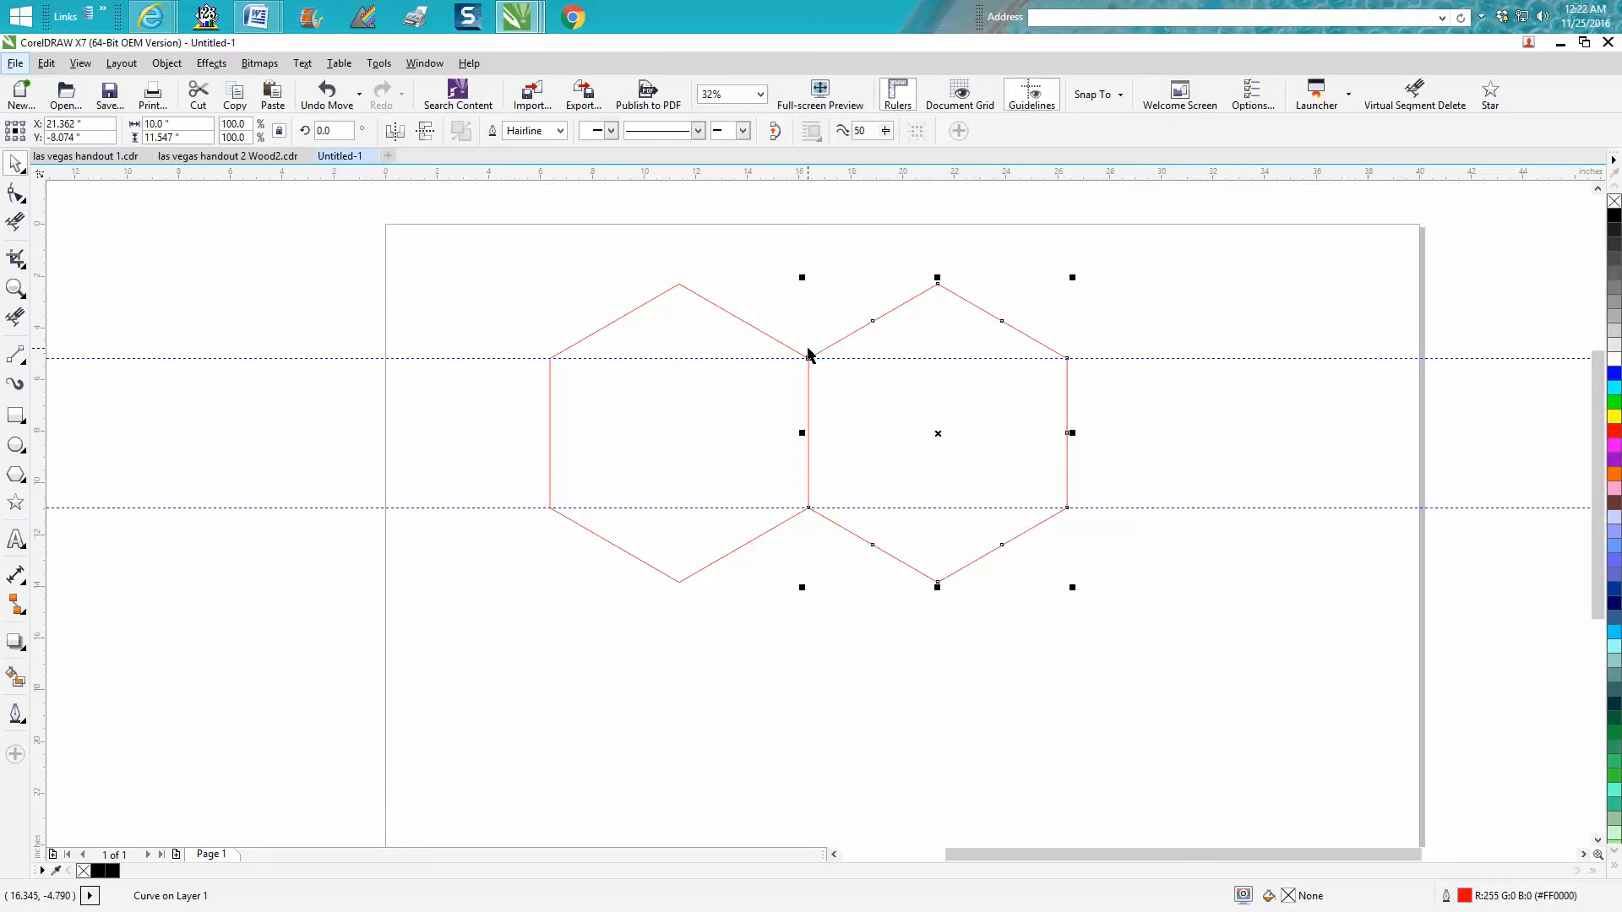
click(556, 368)
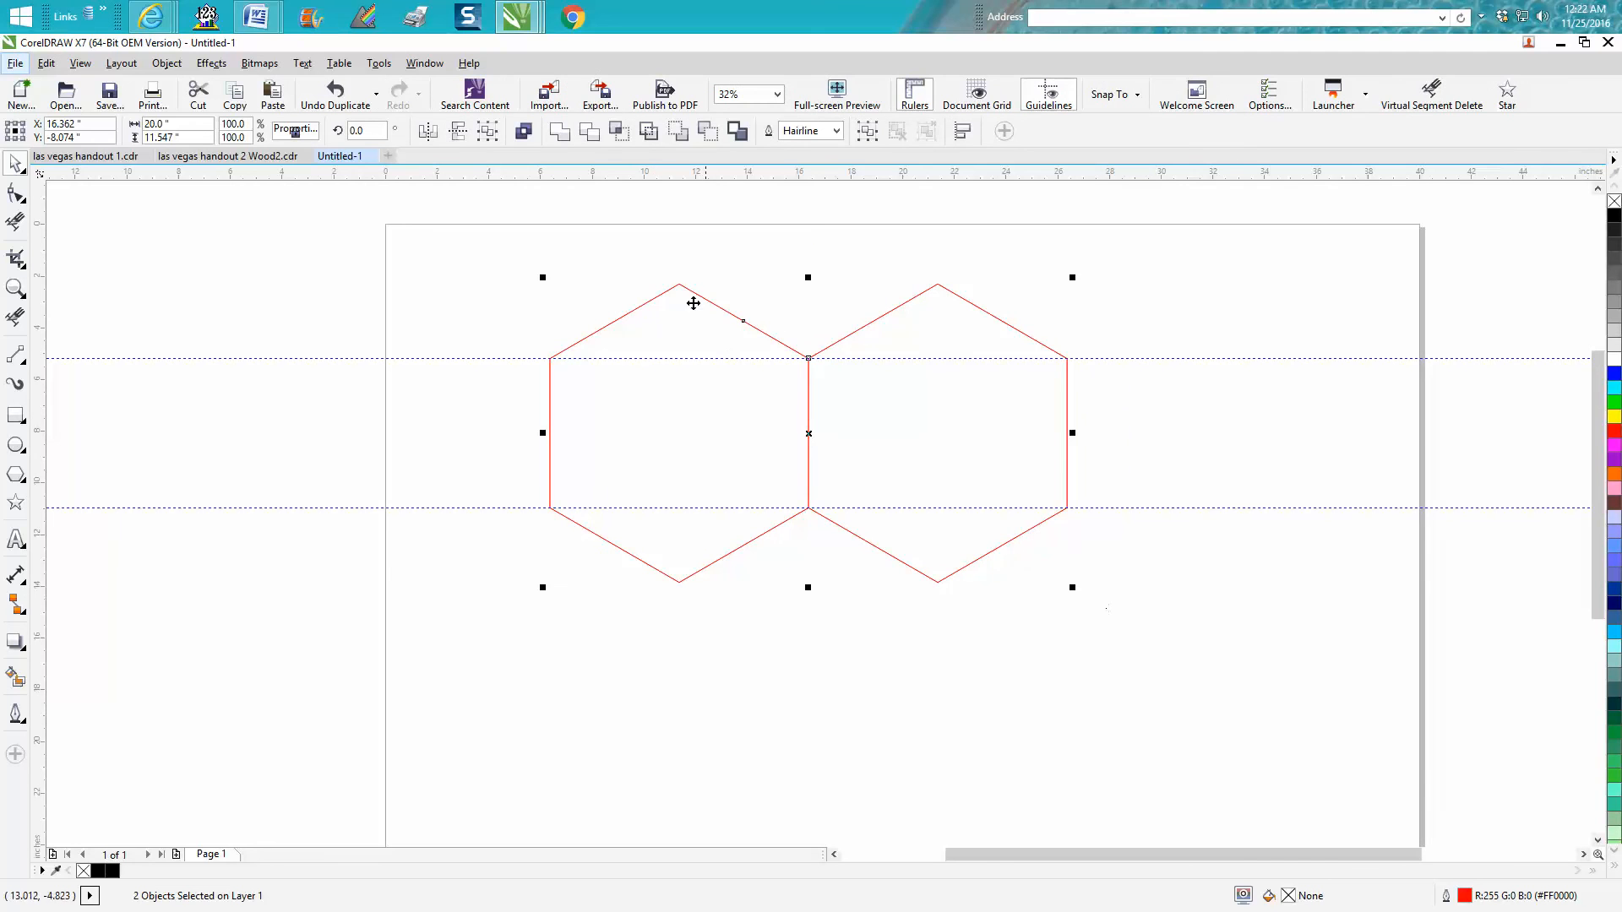
- Drag the copied hexagon pair down and fit it under the top row
drag(693, 303, 678, 434)
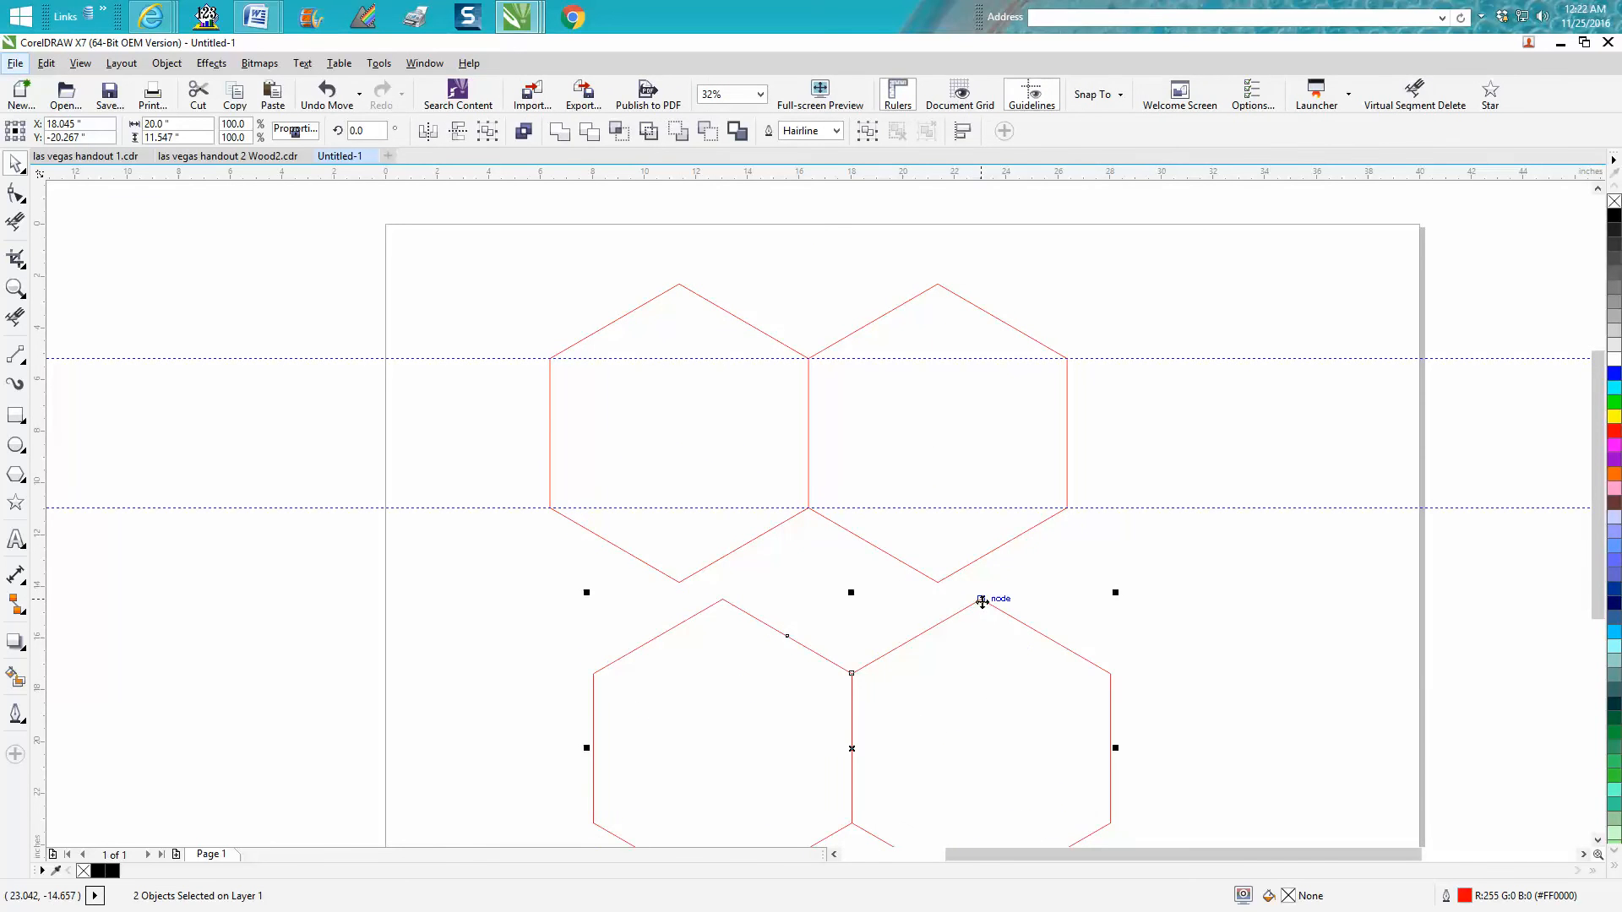
drag(981, 599, 807, 512)
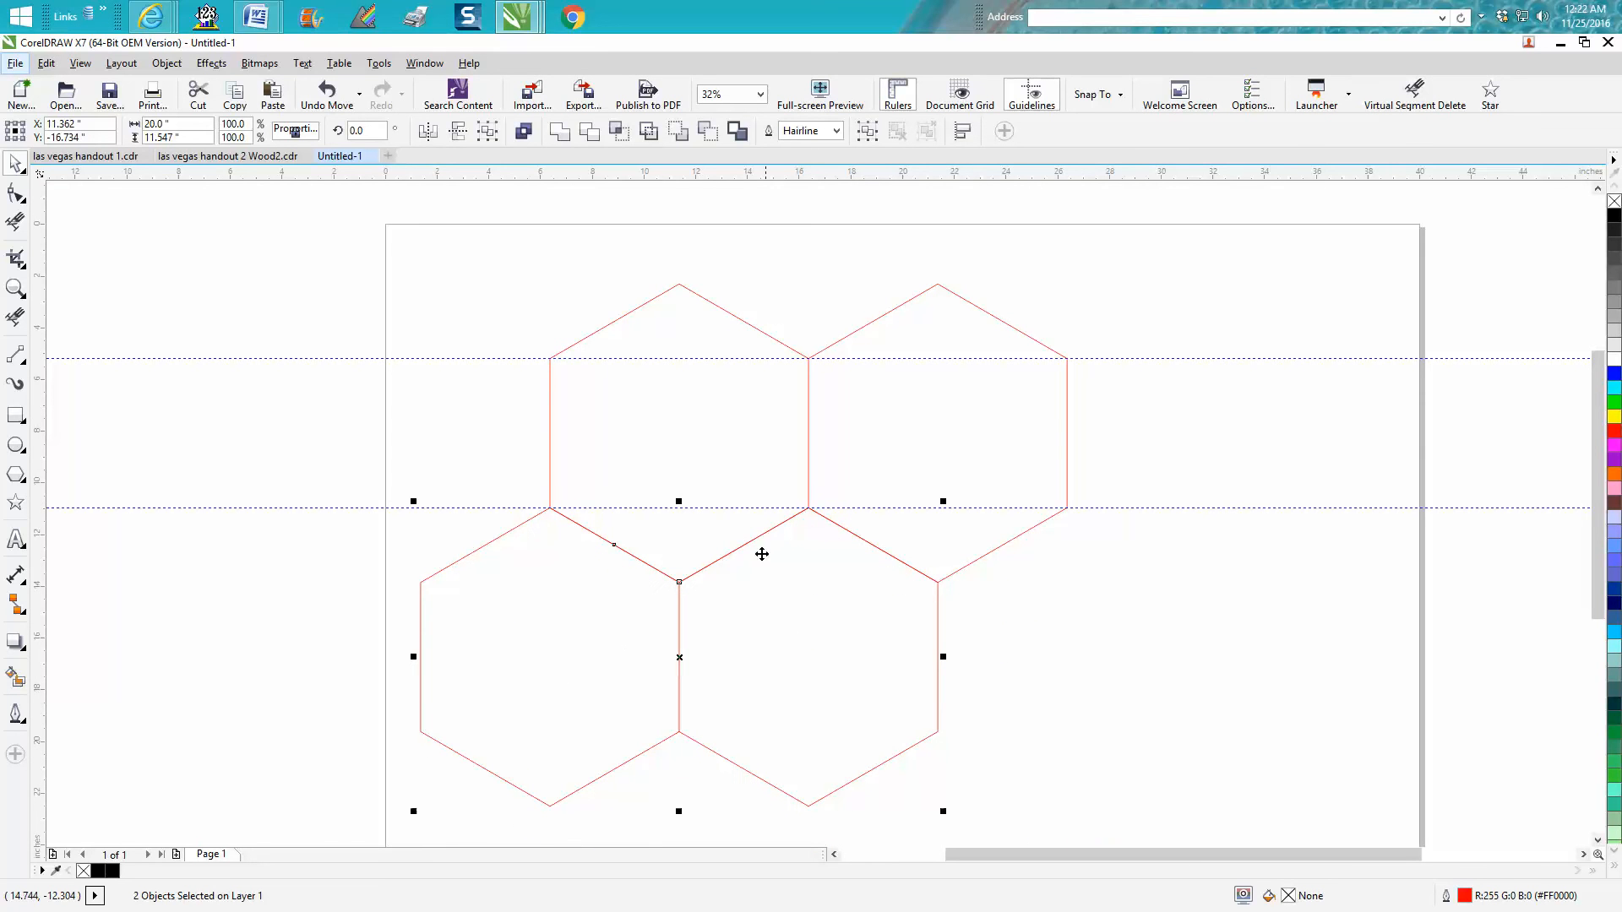
mouse_move(753, 543)
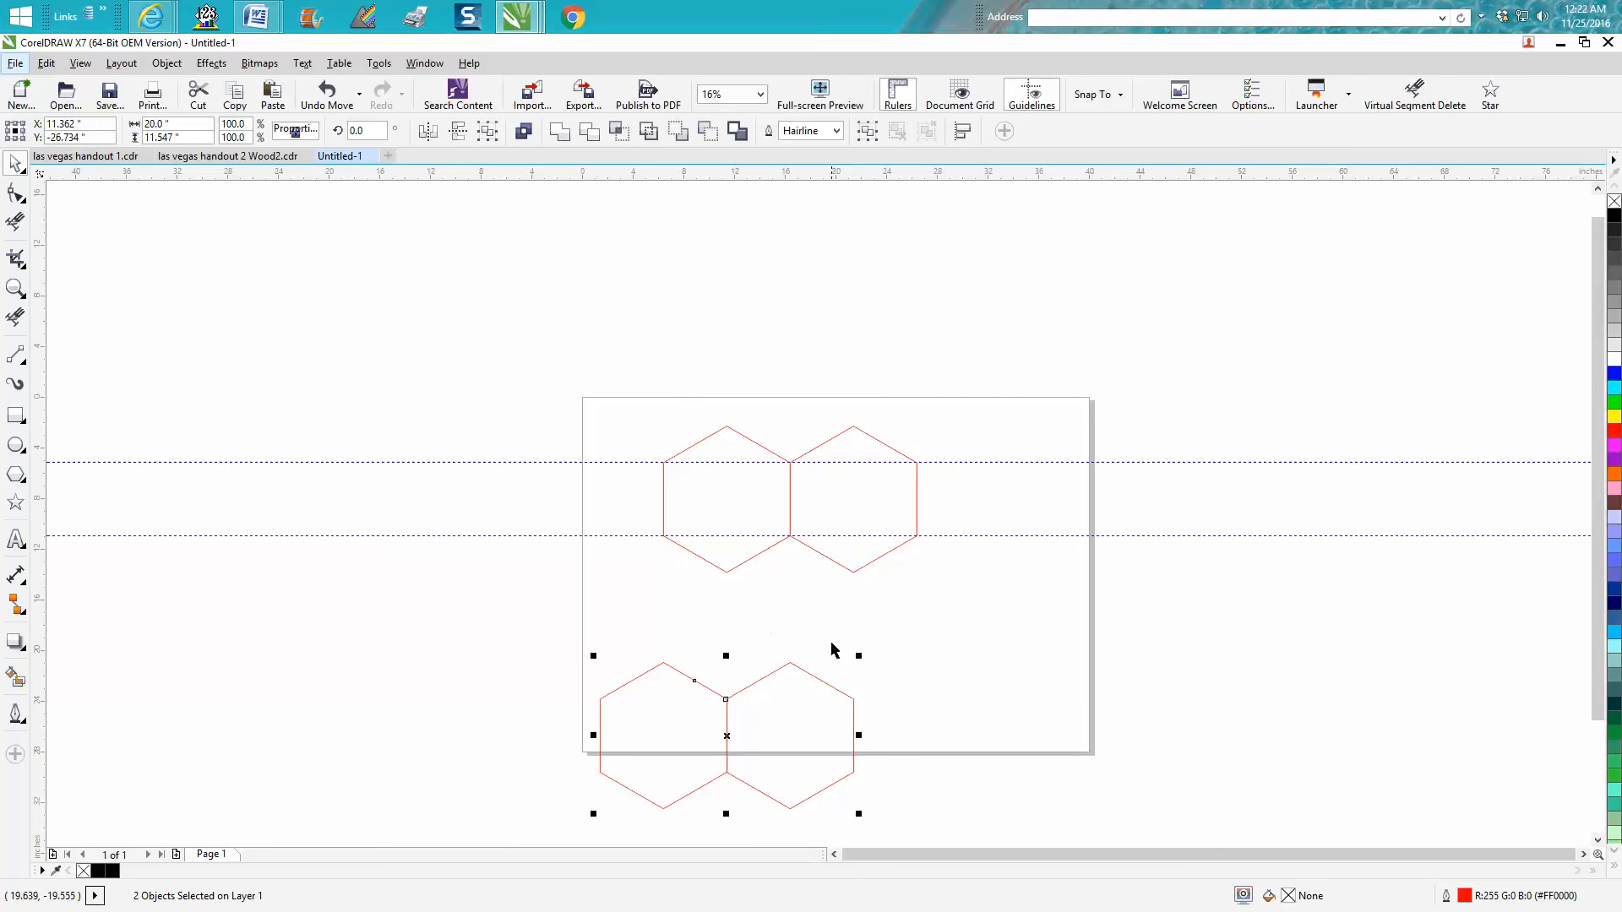
mouse_move(742, 571)
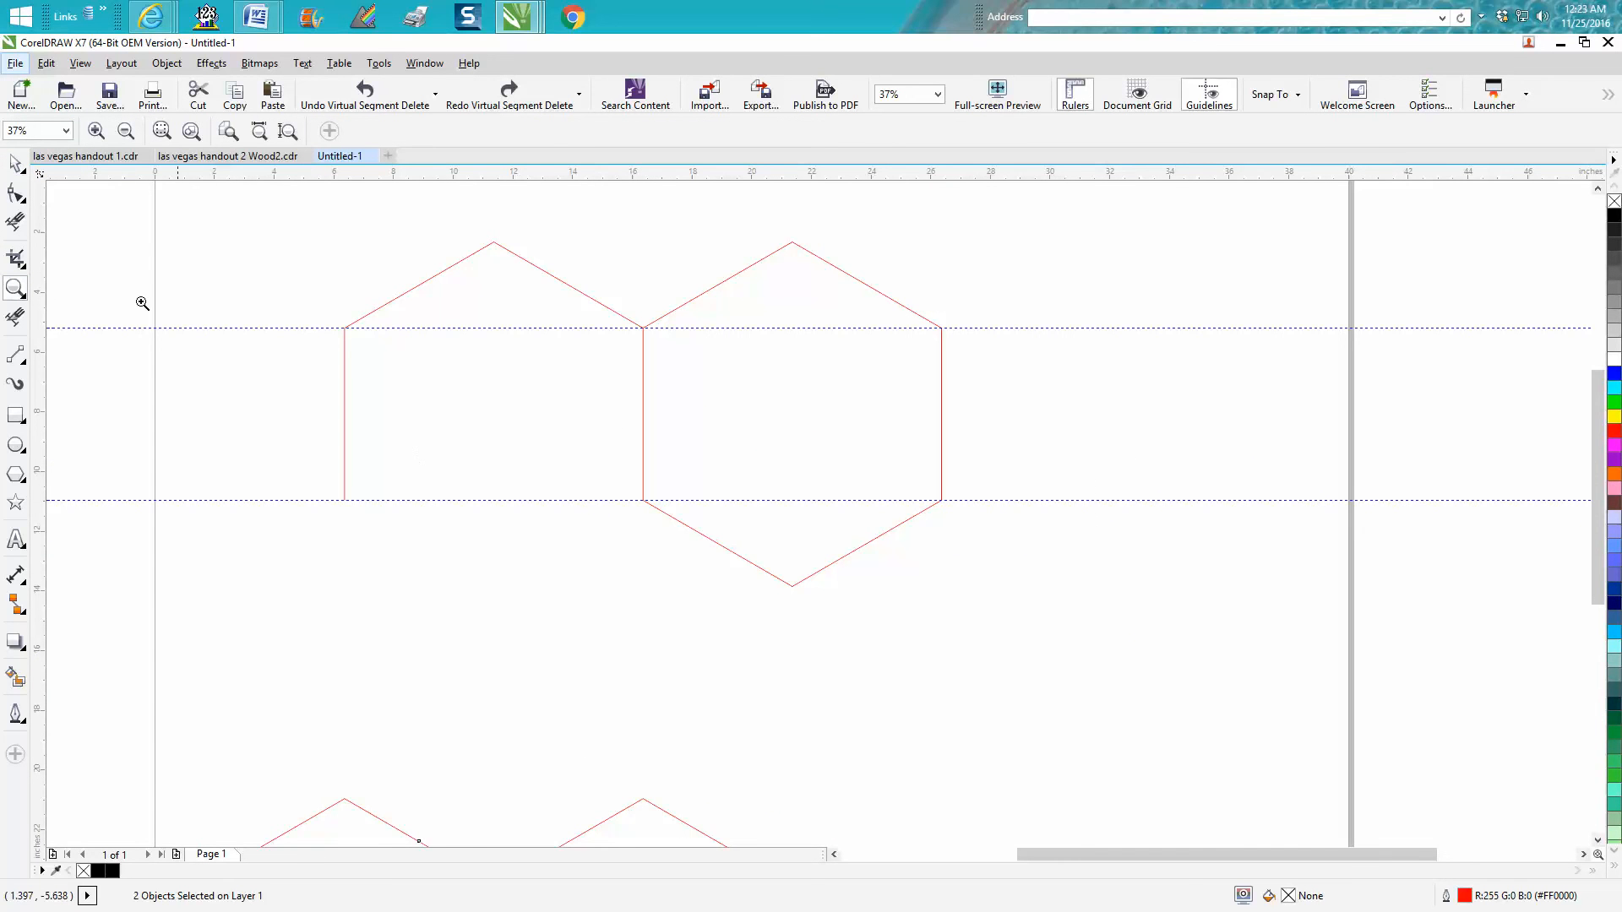
mouse_move(781, 572)
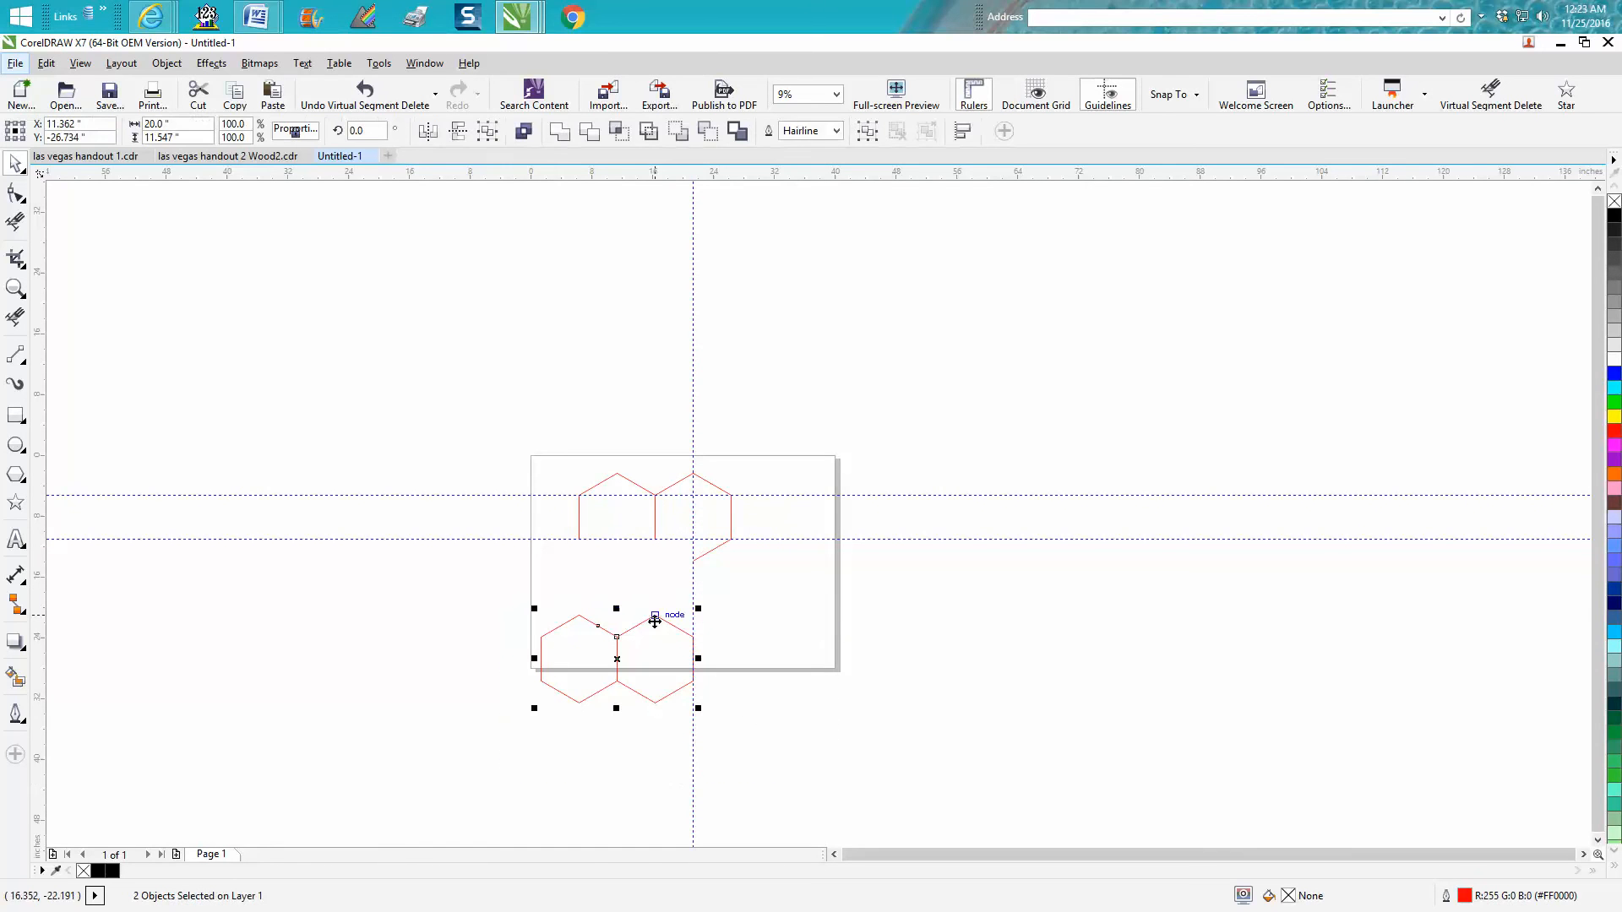
mouse_move(690, 648)
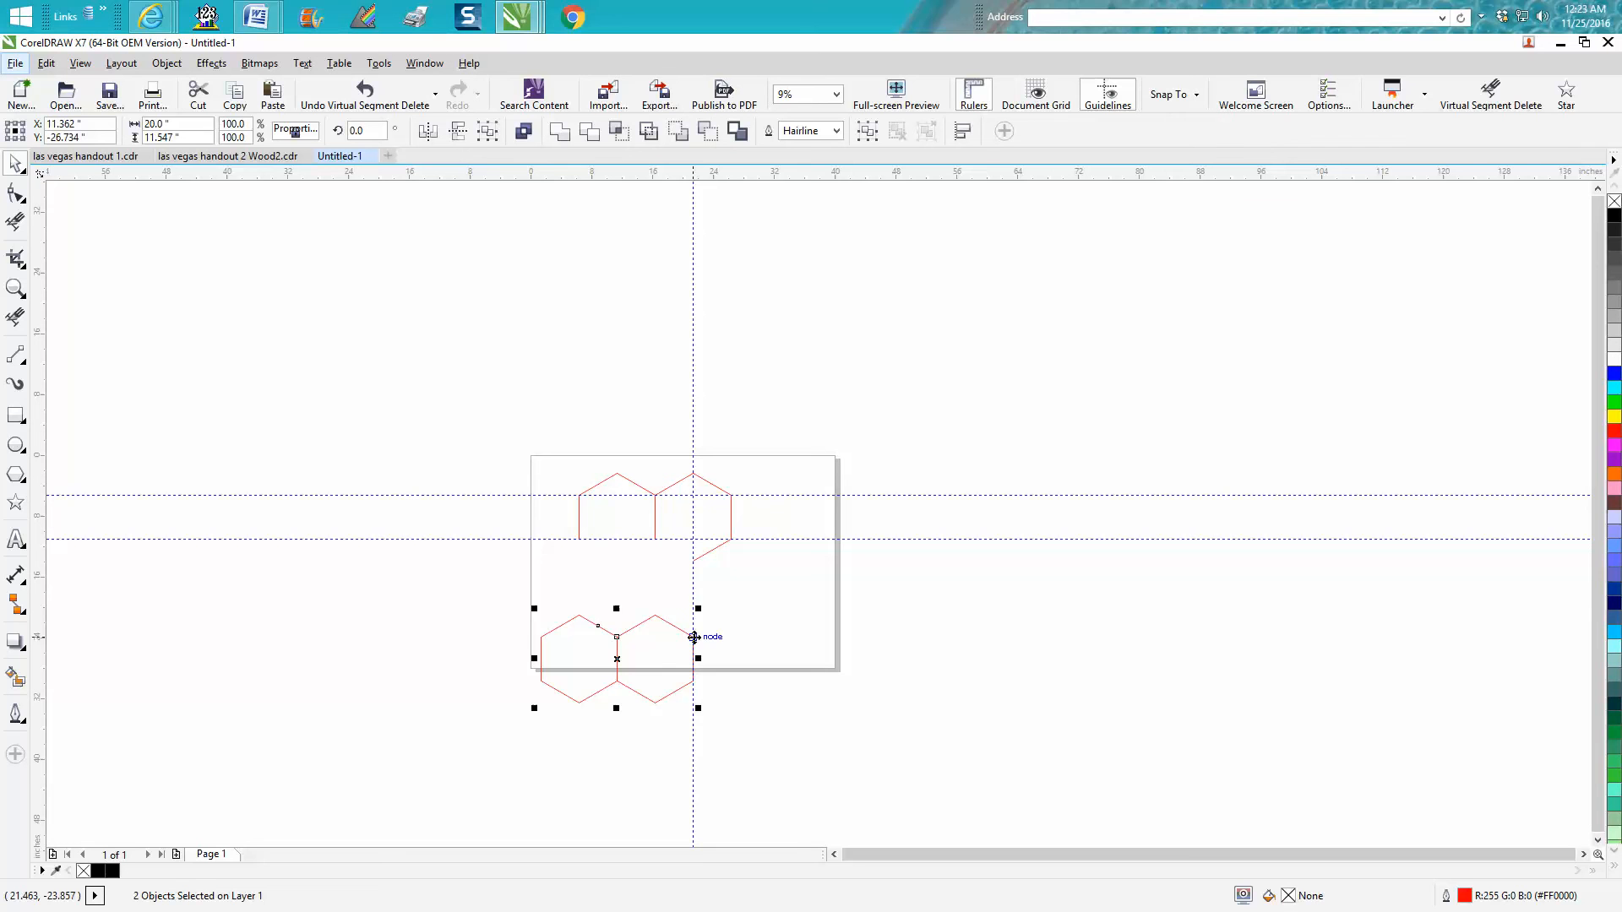
- Drag the bottom hexagon pair up under the trimmed top hexagons
drag(692, 636, 709, 558)
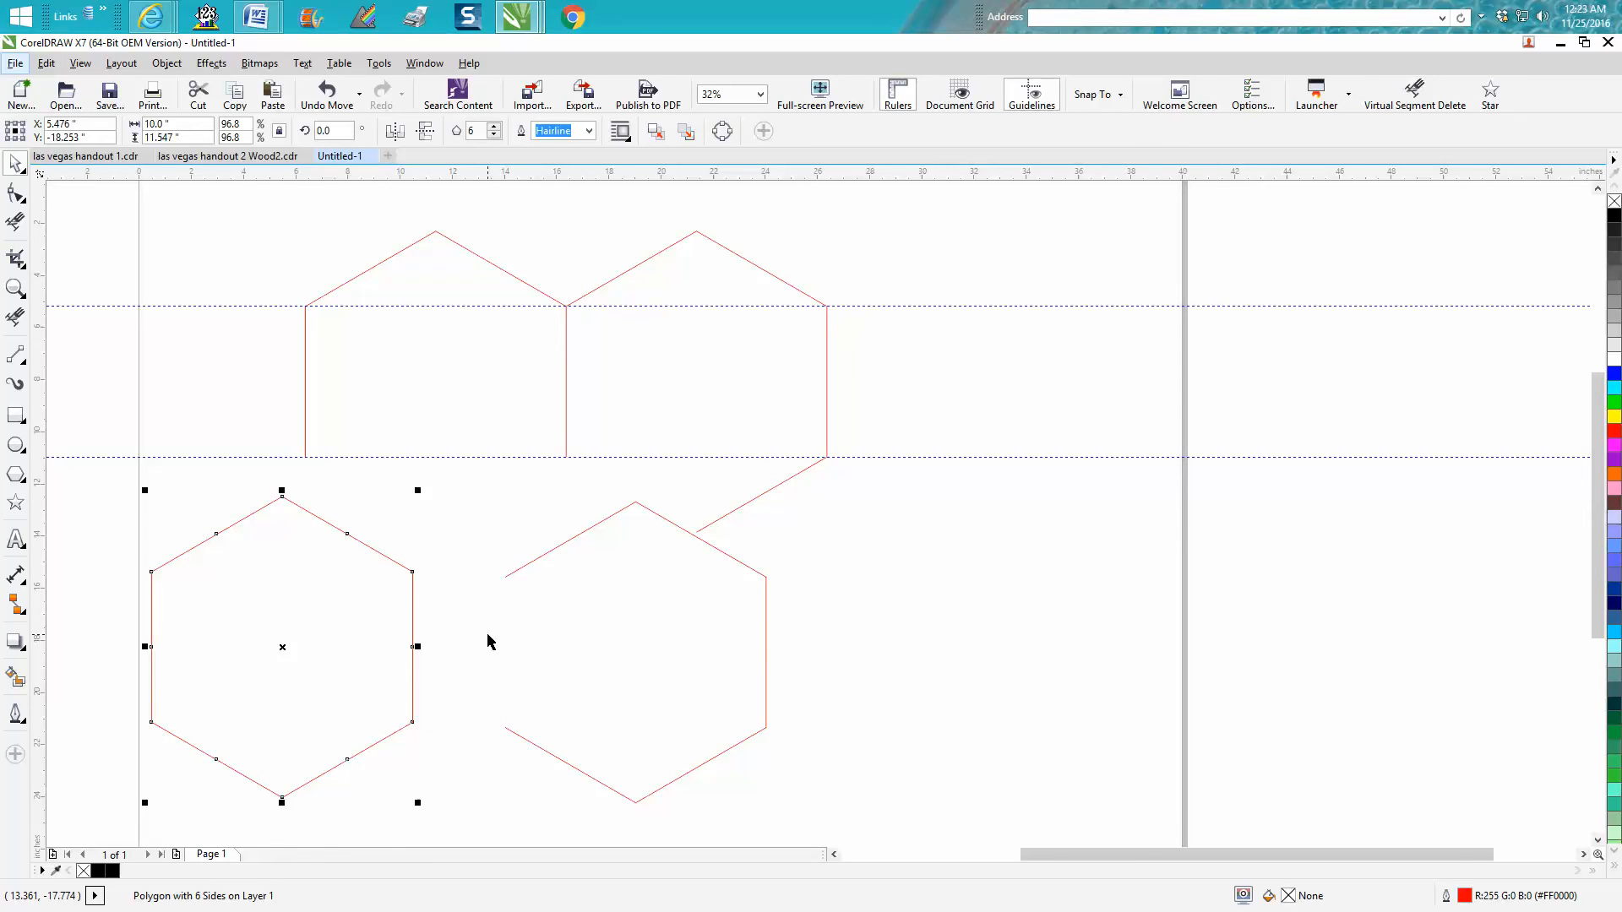
mouse_move(49, 261)
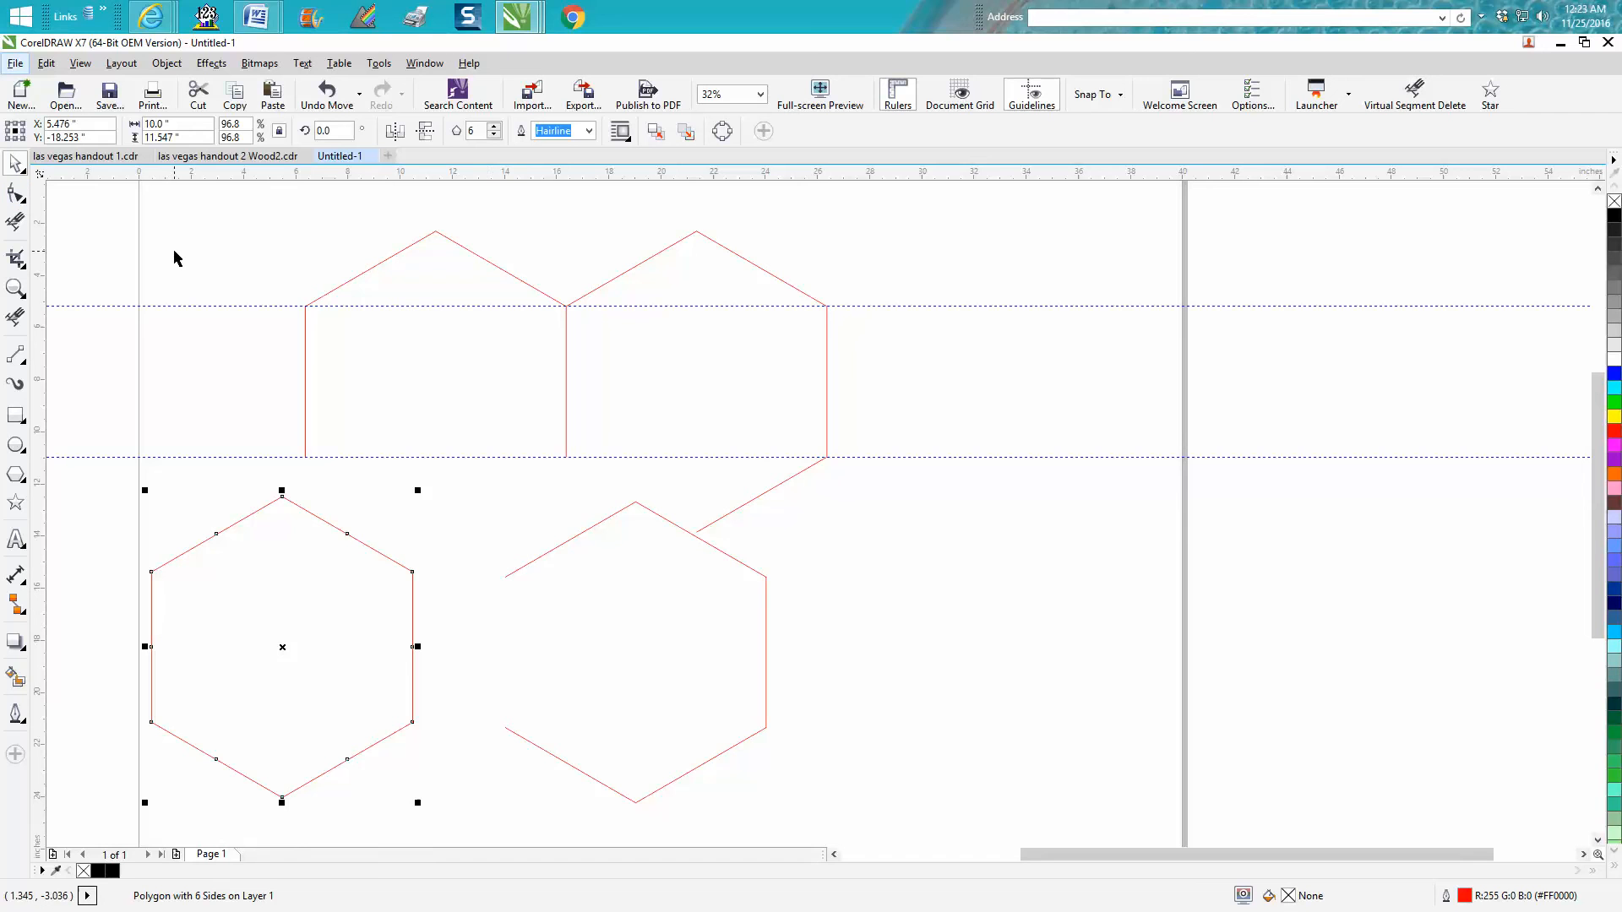
mouse_move(411, 476)
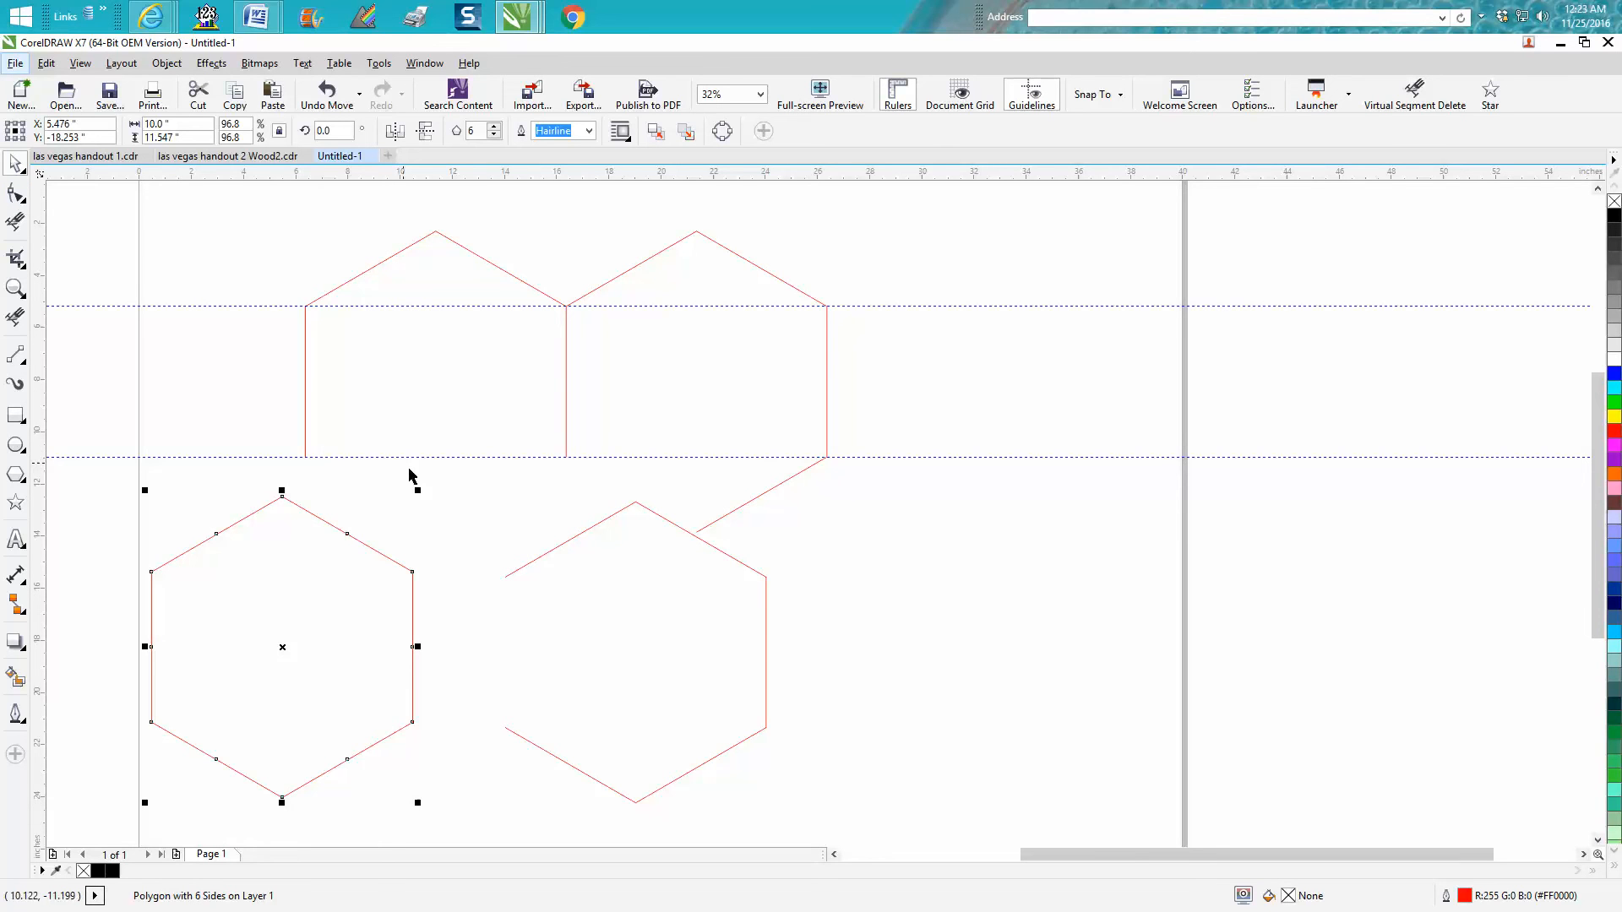
mouse_move(234, 93)
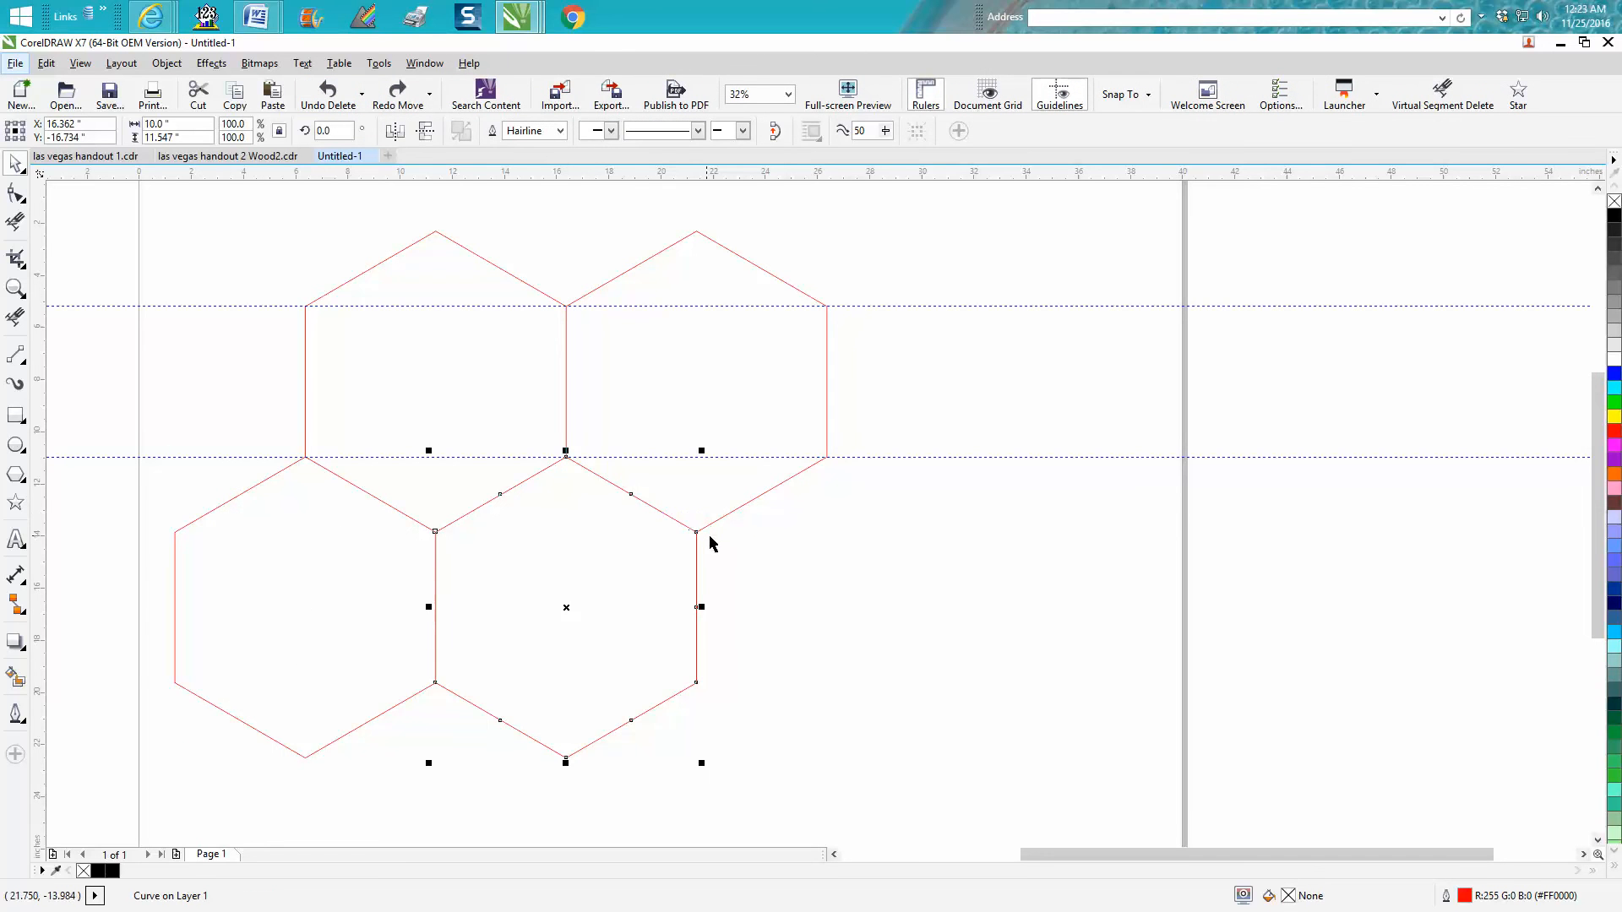
mouse_move(747, 549)
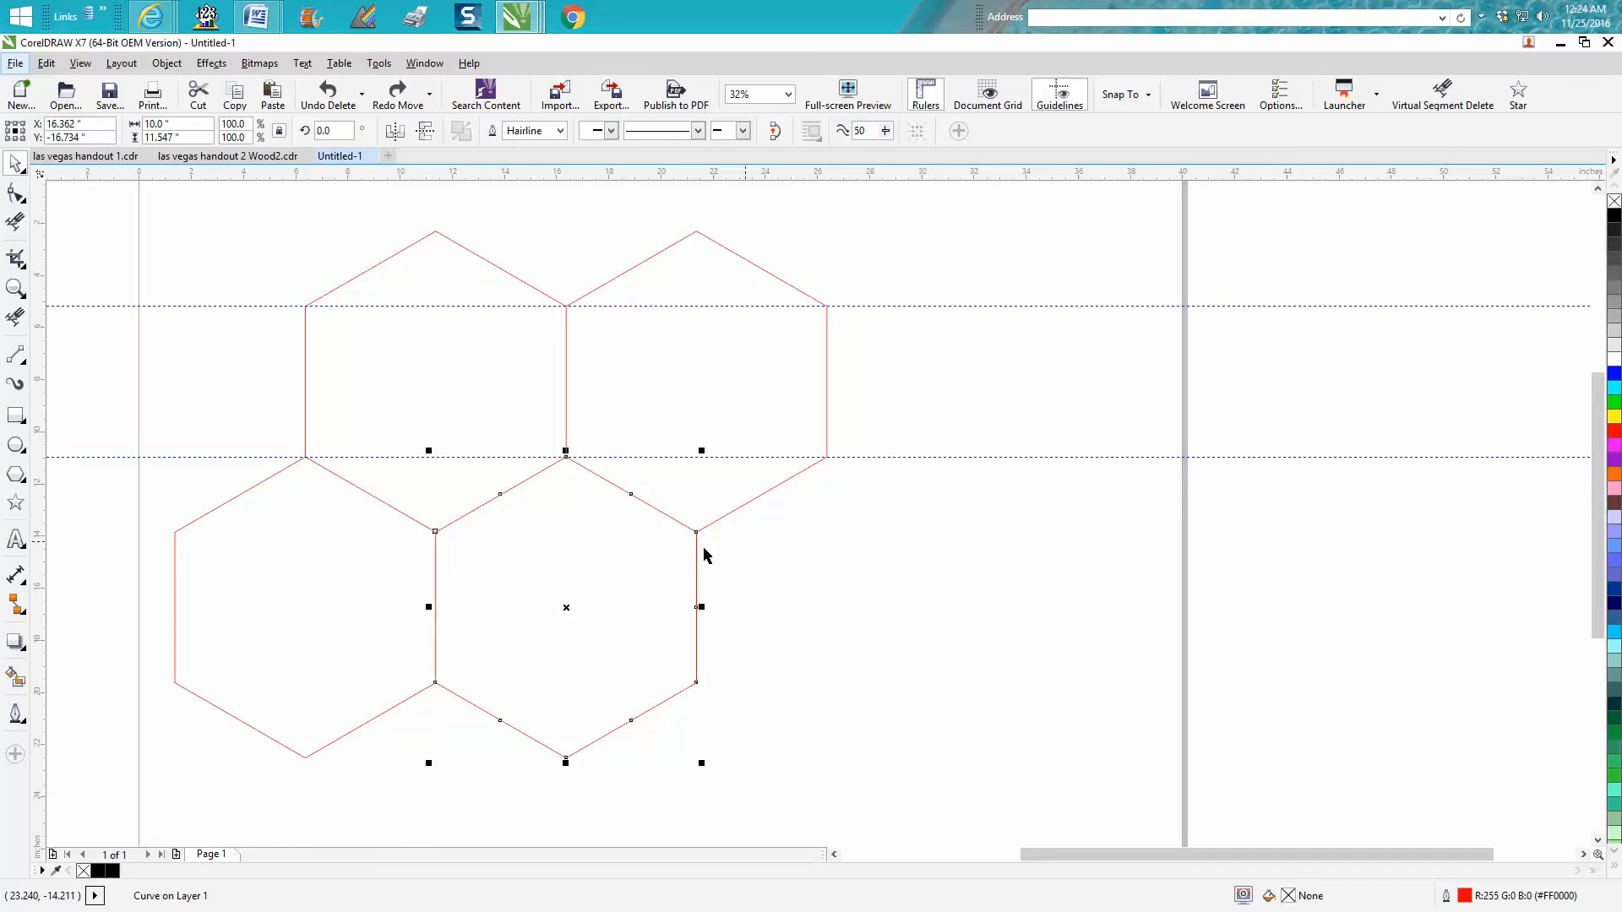
mouse_move(660, 512)
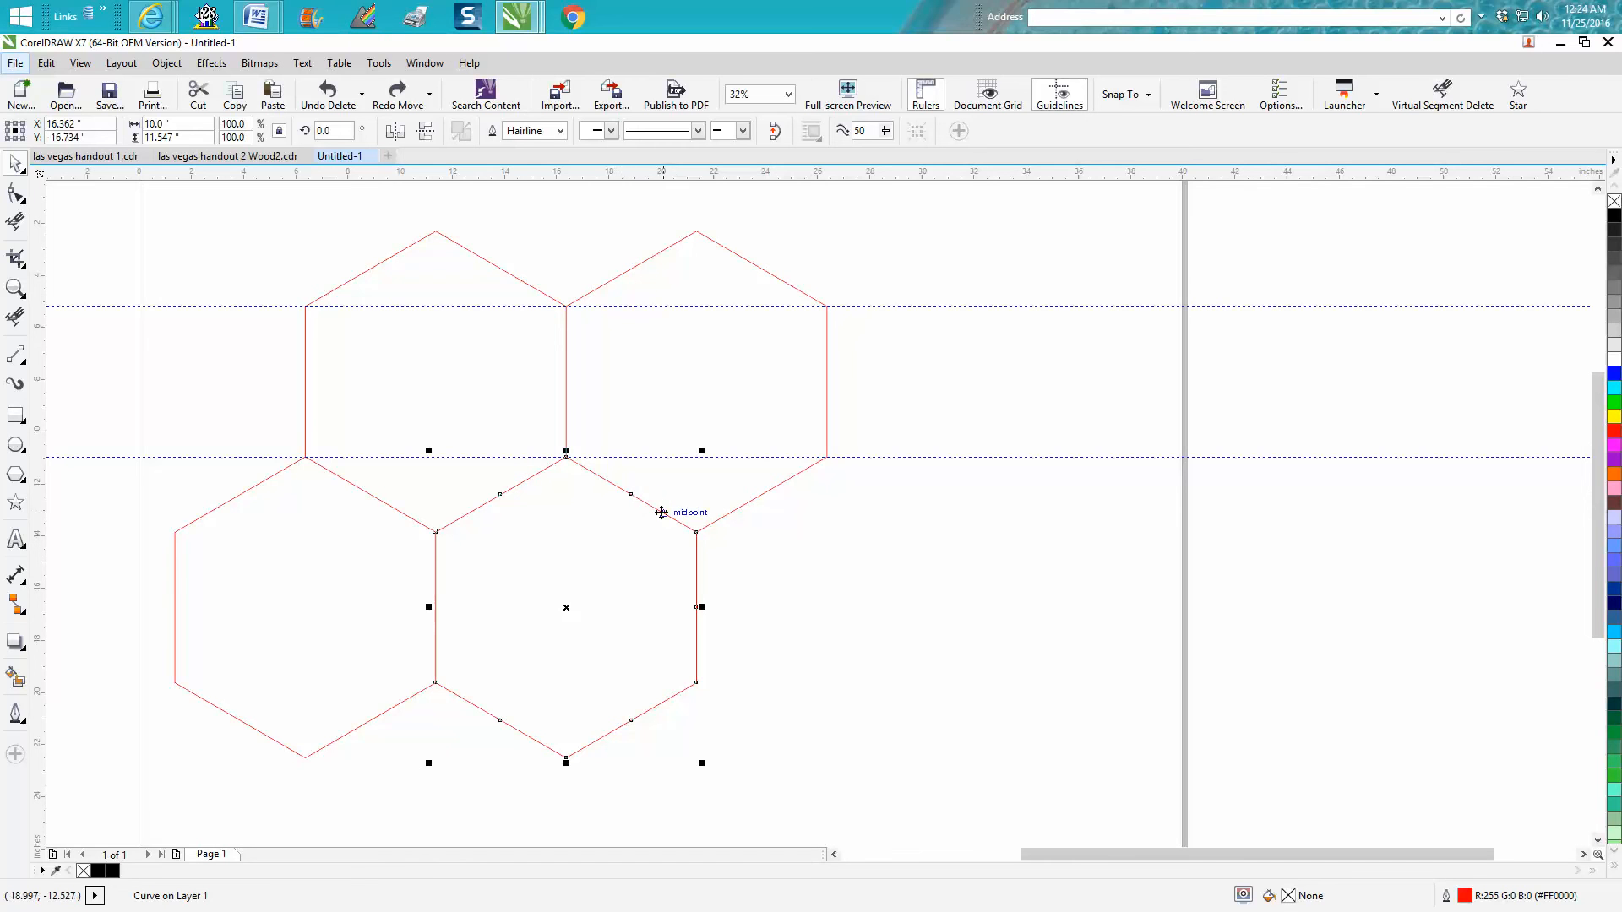
mouse_move(567, 460)
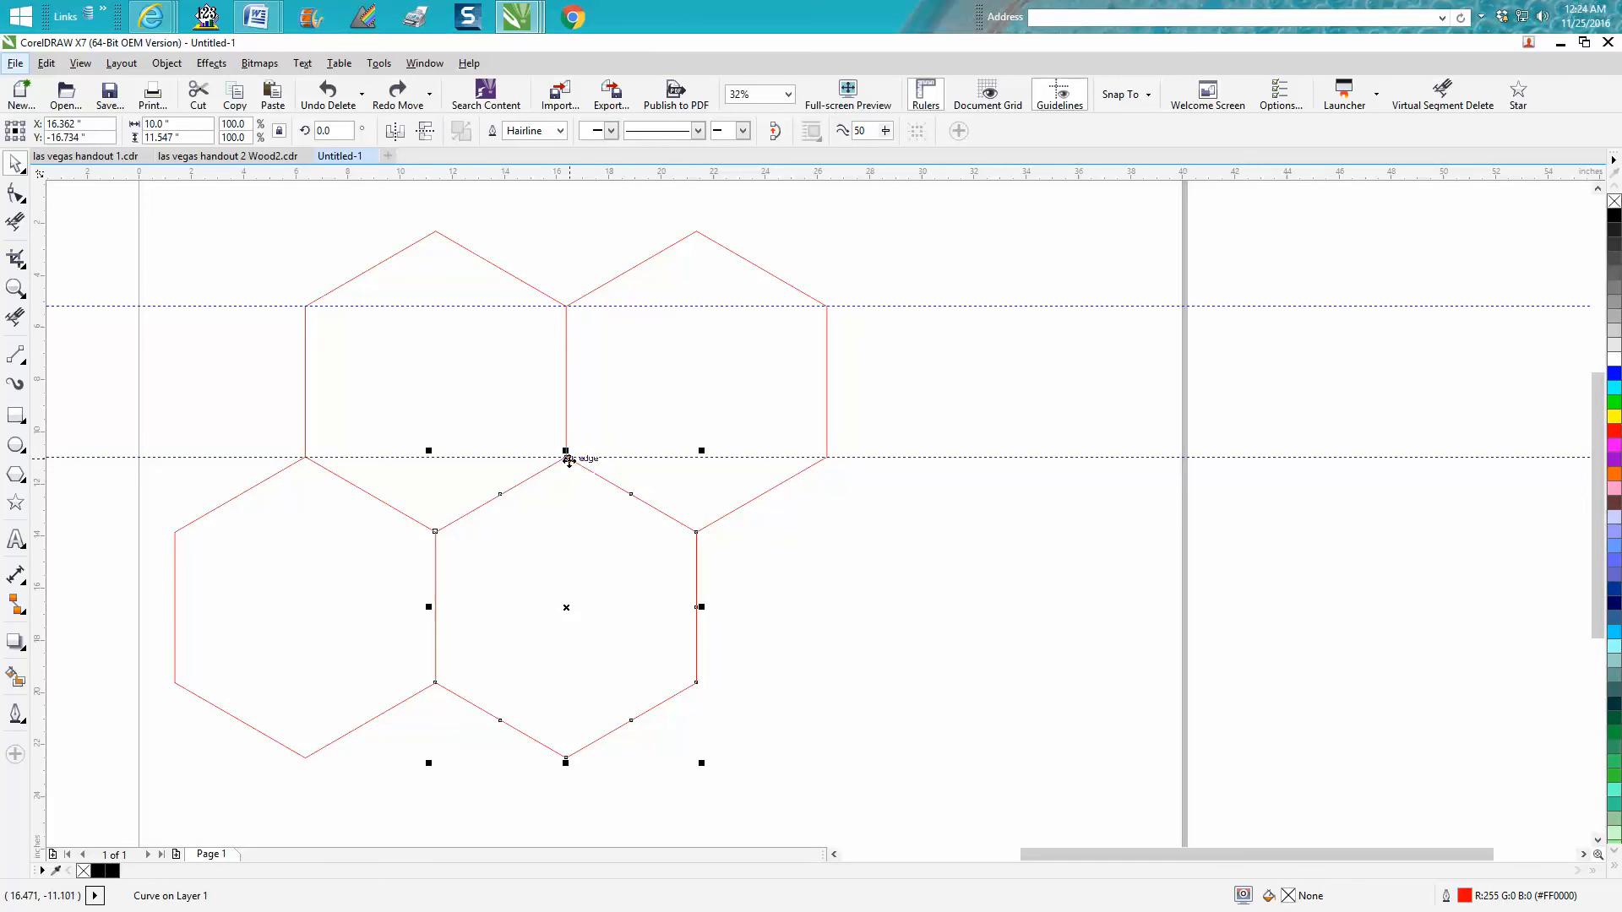
mouse_move(675, 515)
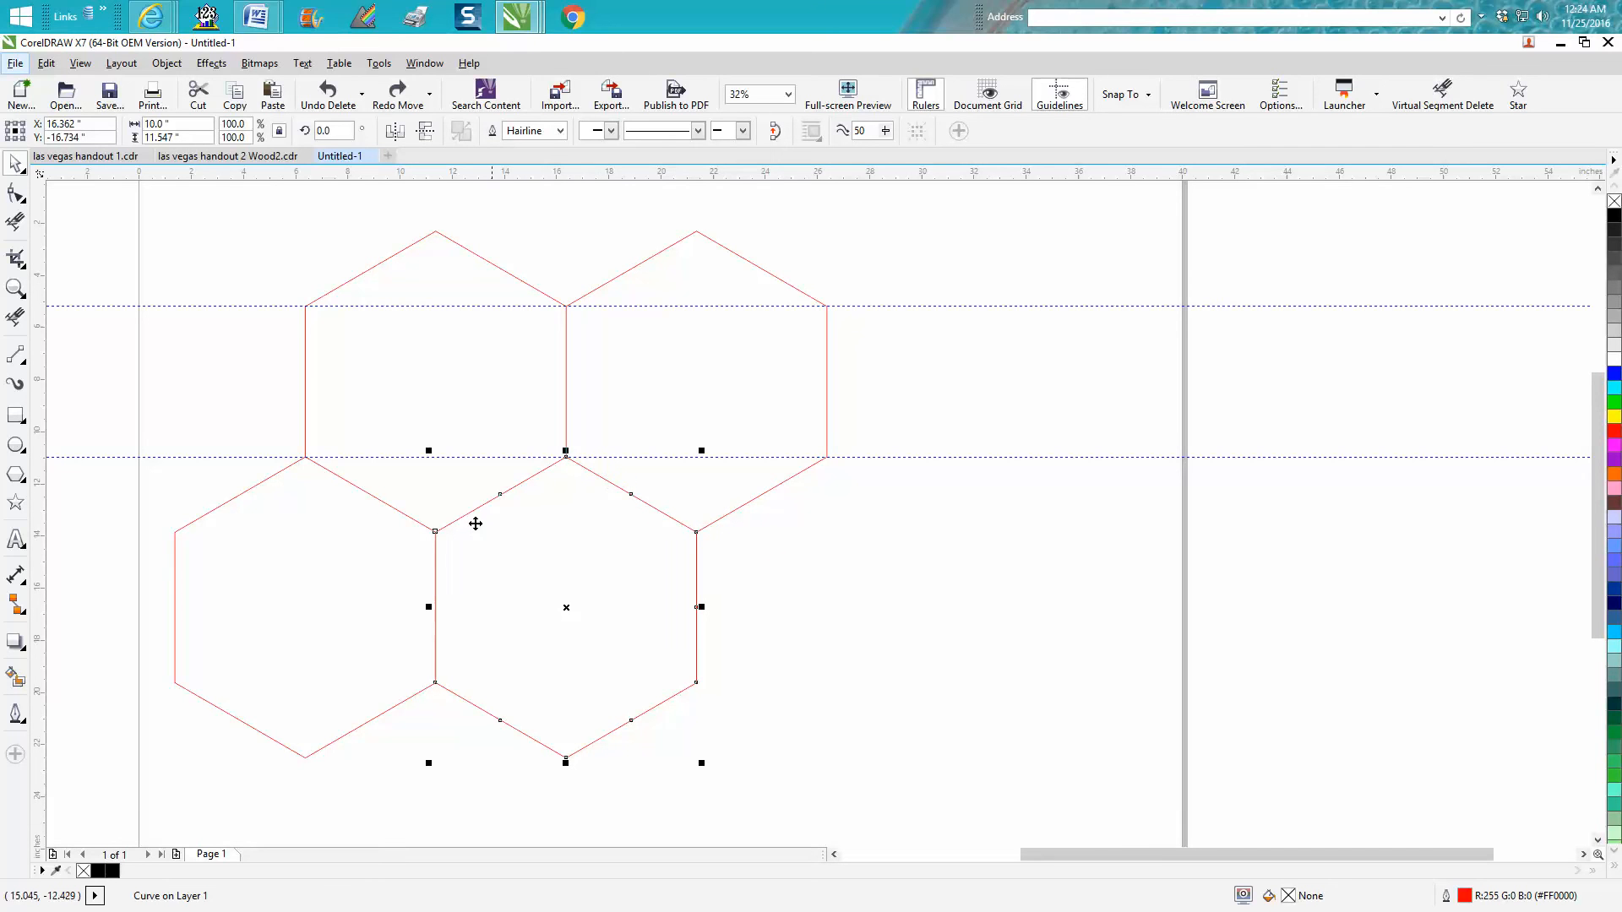
mouse_move(626, 506)
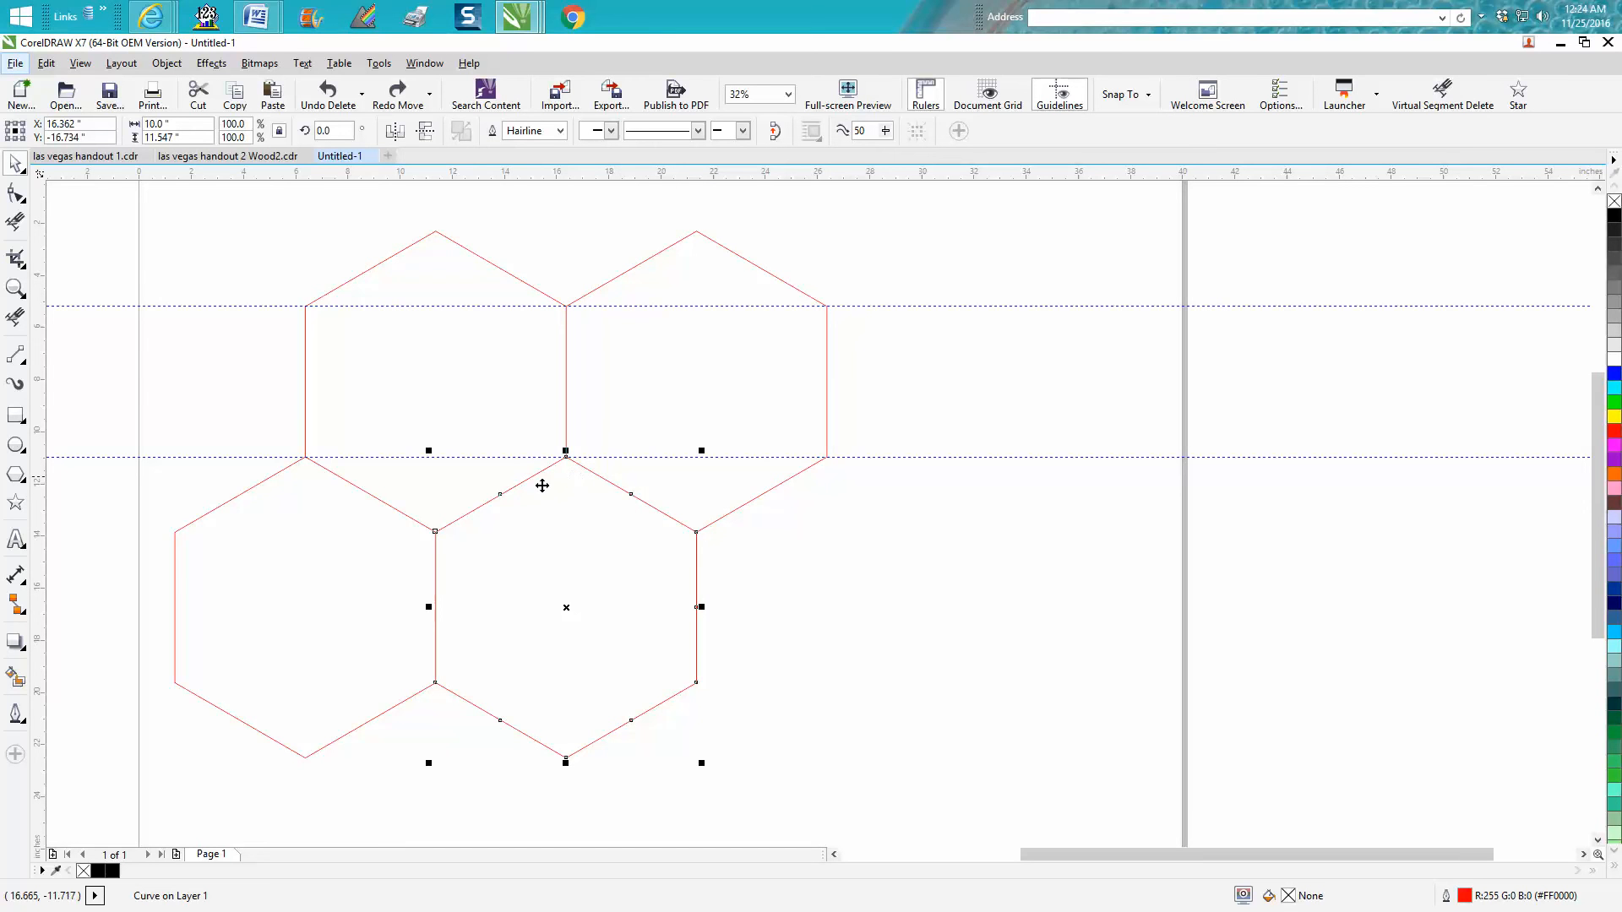
mouse_move(429, 426)
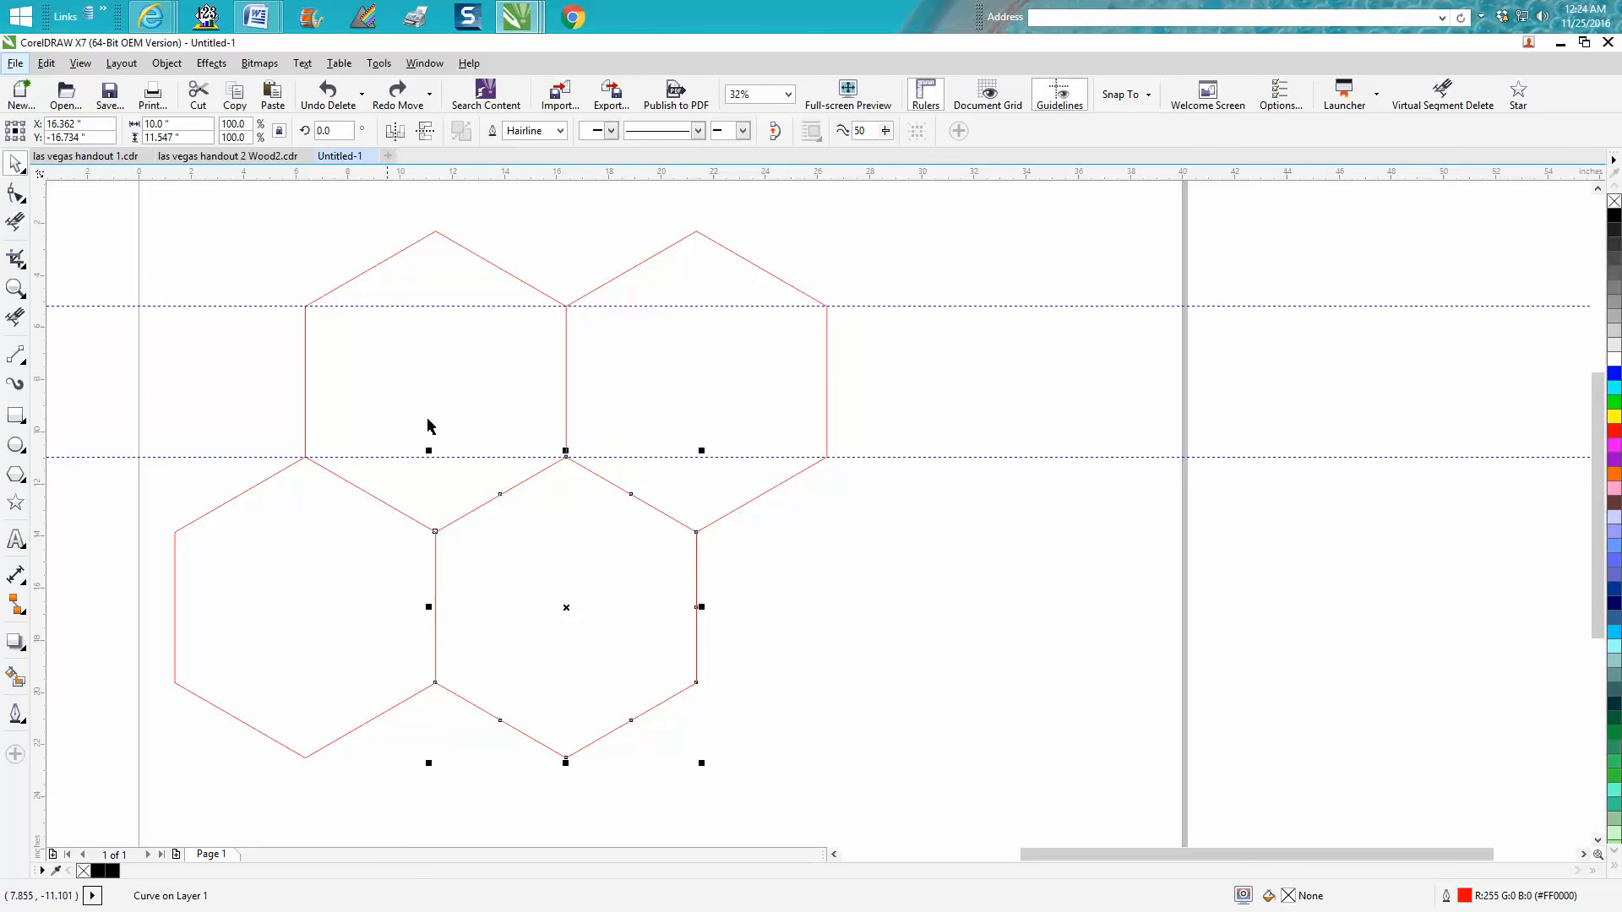
mouse_move(559, 392)
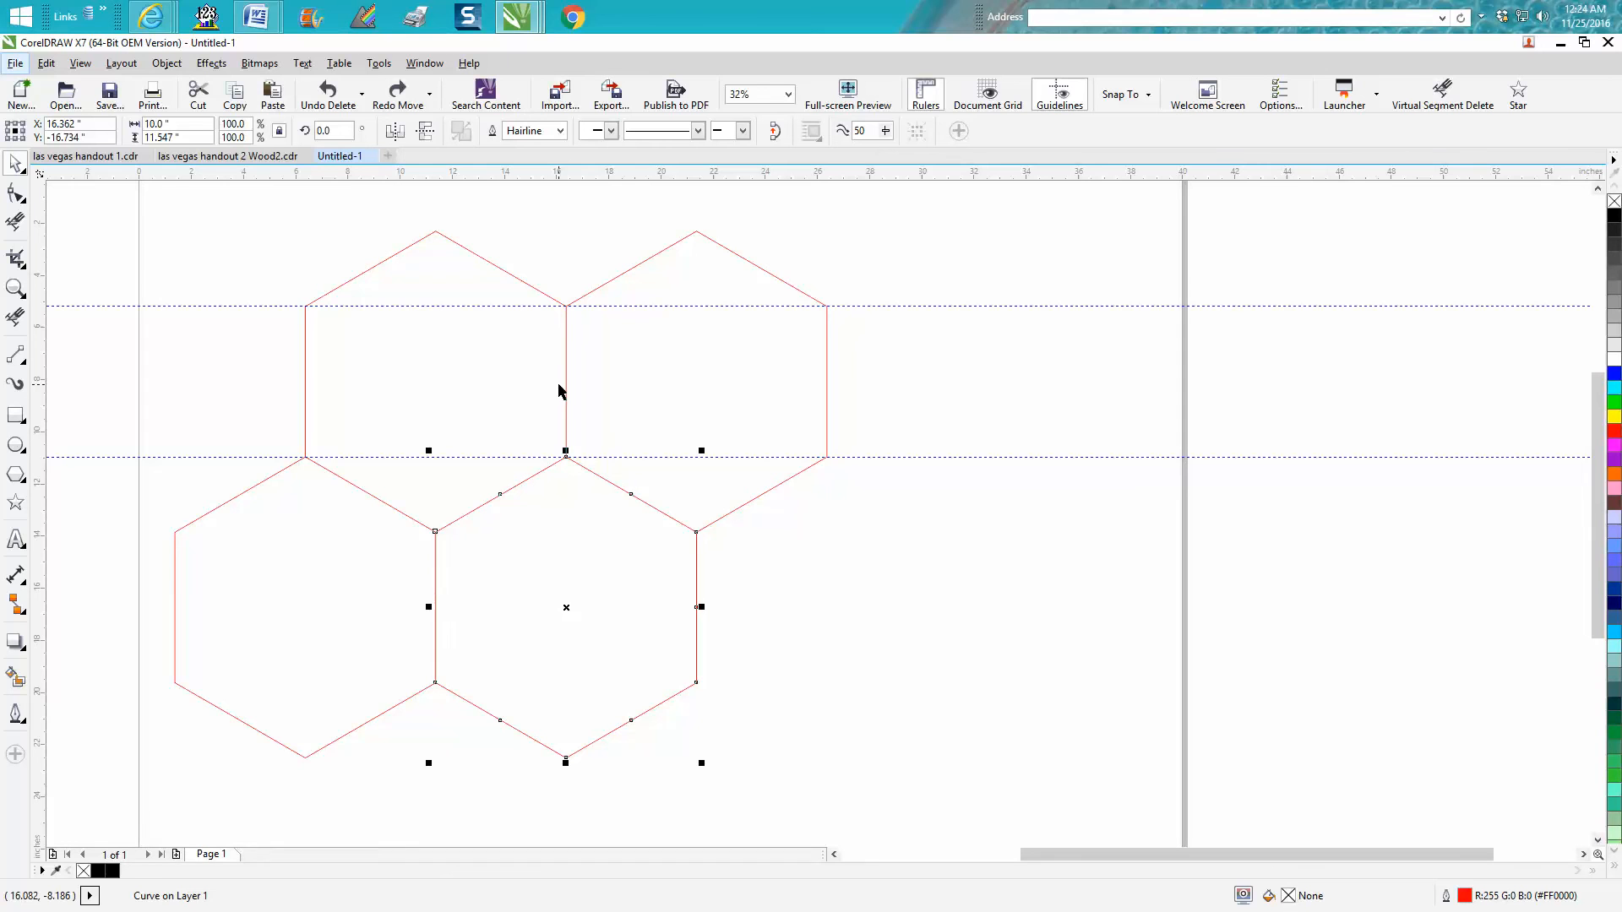
mouse_move(633, 509)
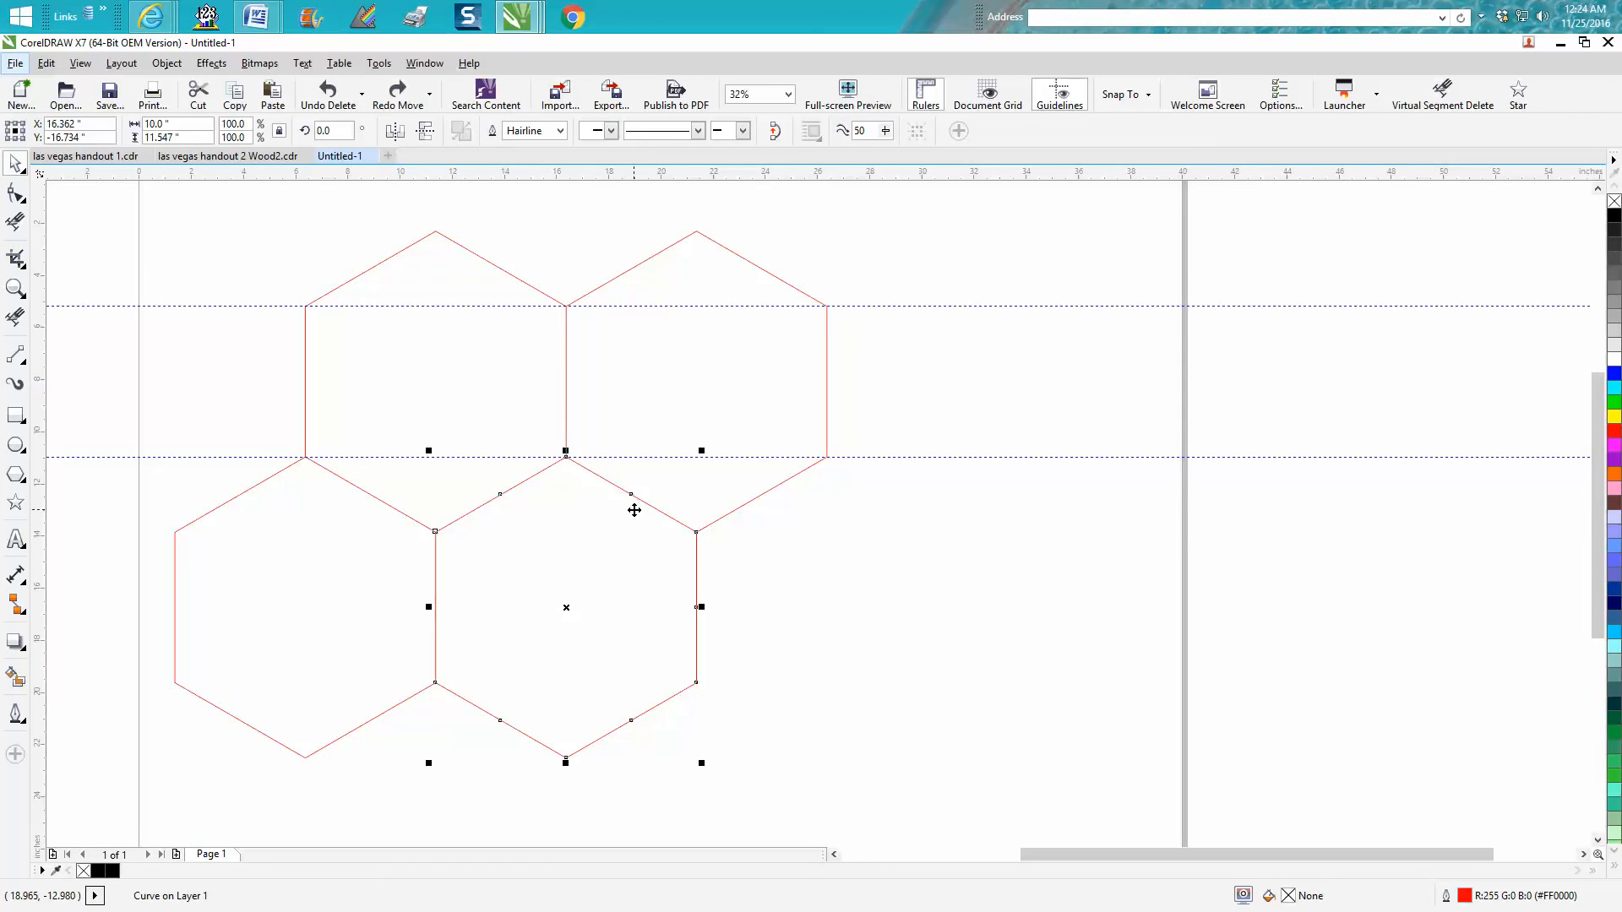
mouse_move(752, 581)
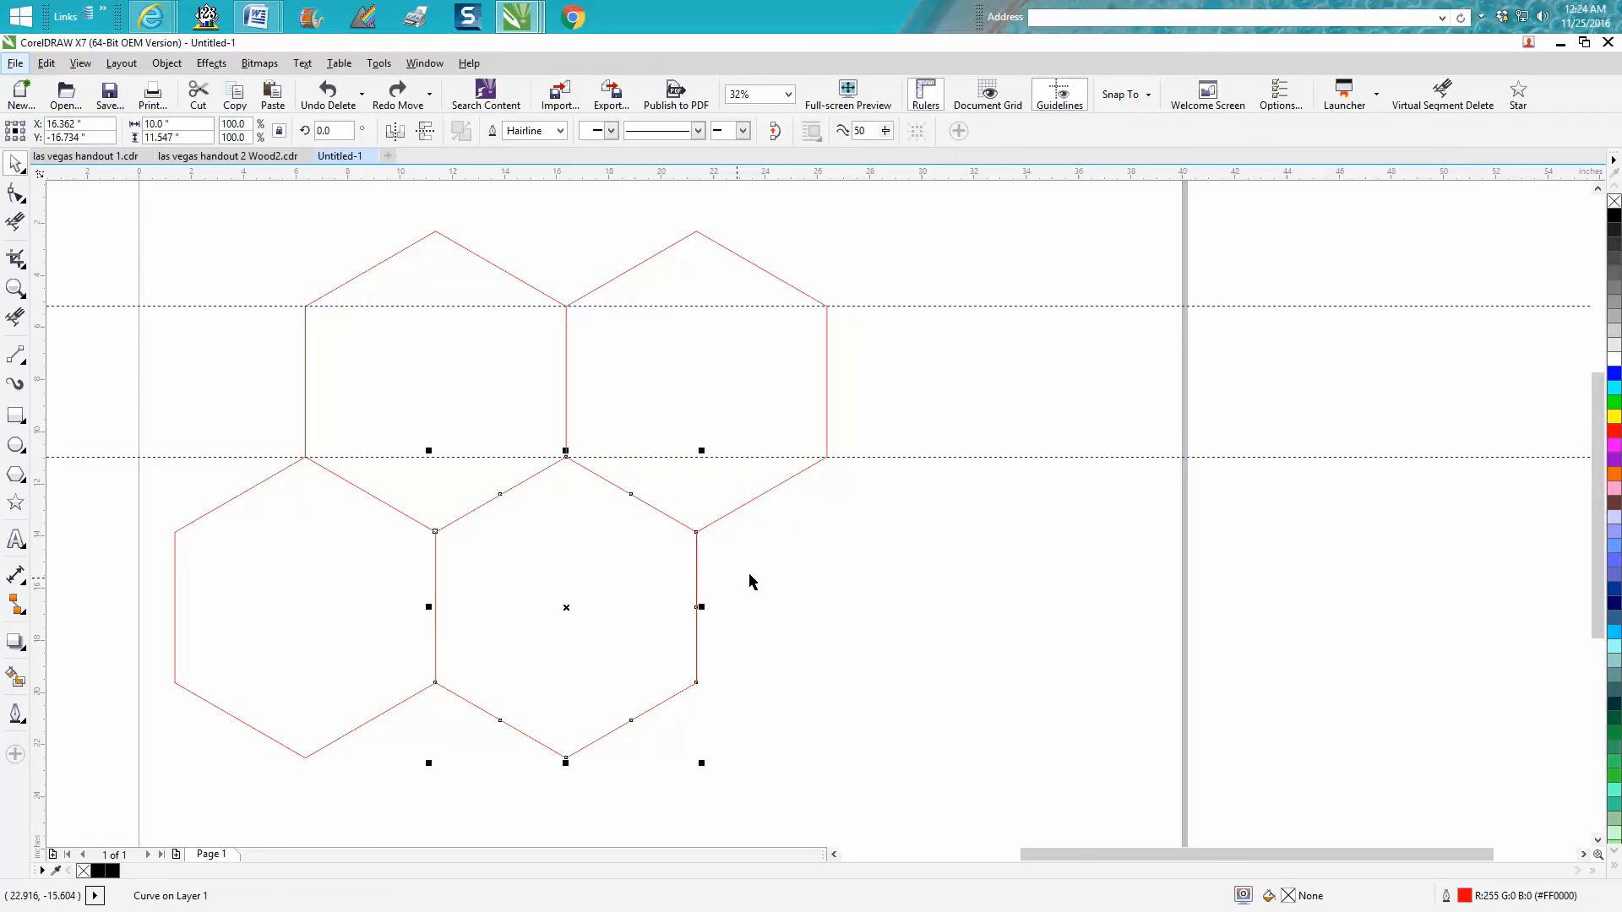
mouse_move(765, 576)
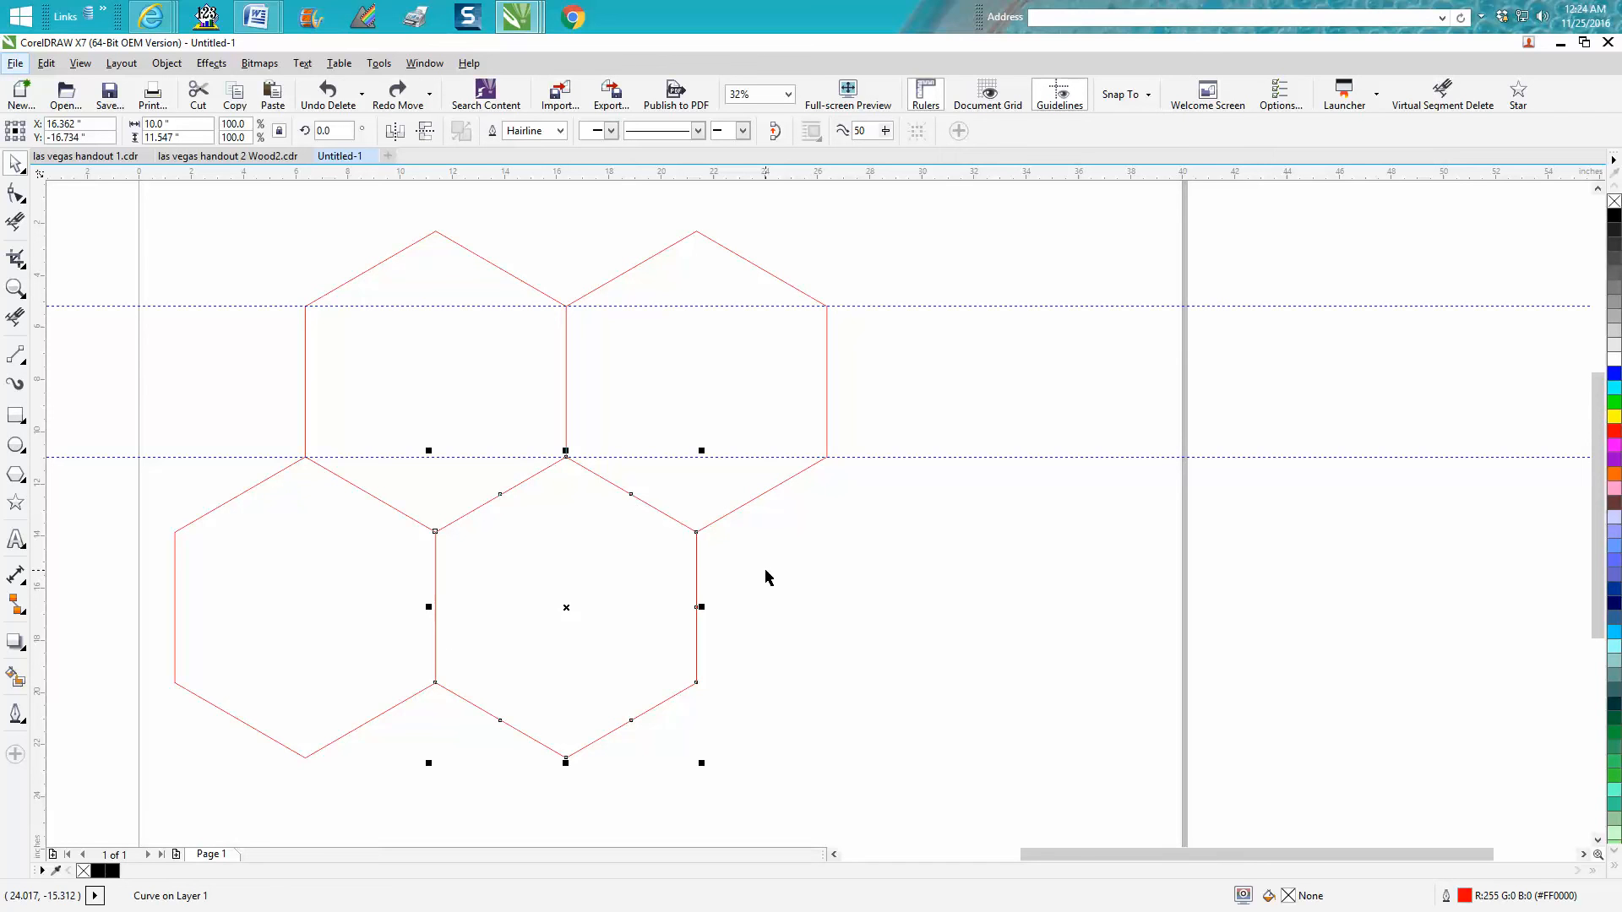